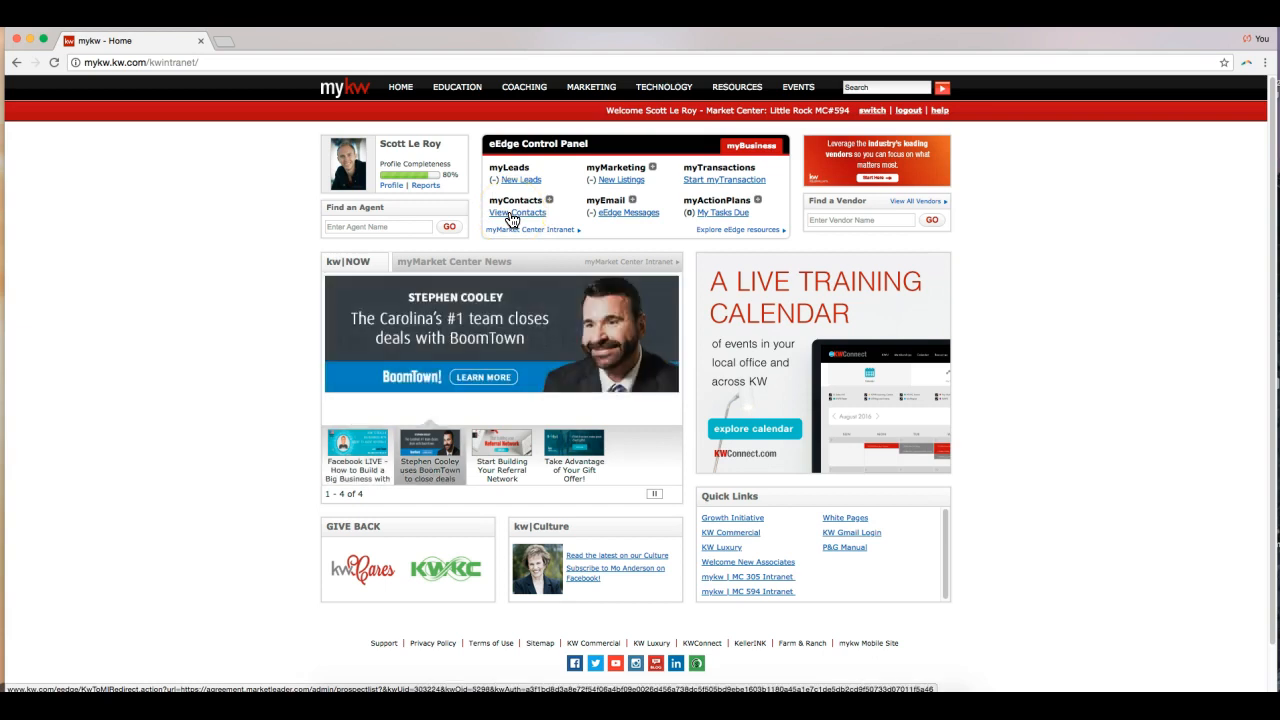
Open View Contacts under myContacts in the eEdge Control Panel
left_click(517, 212)
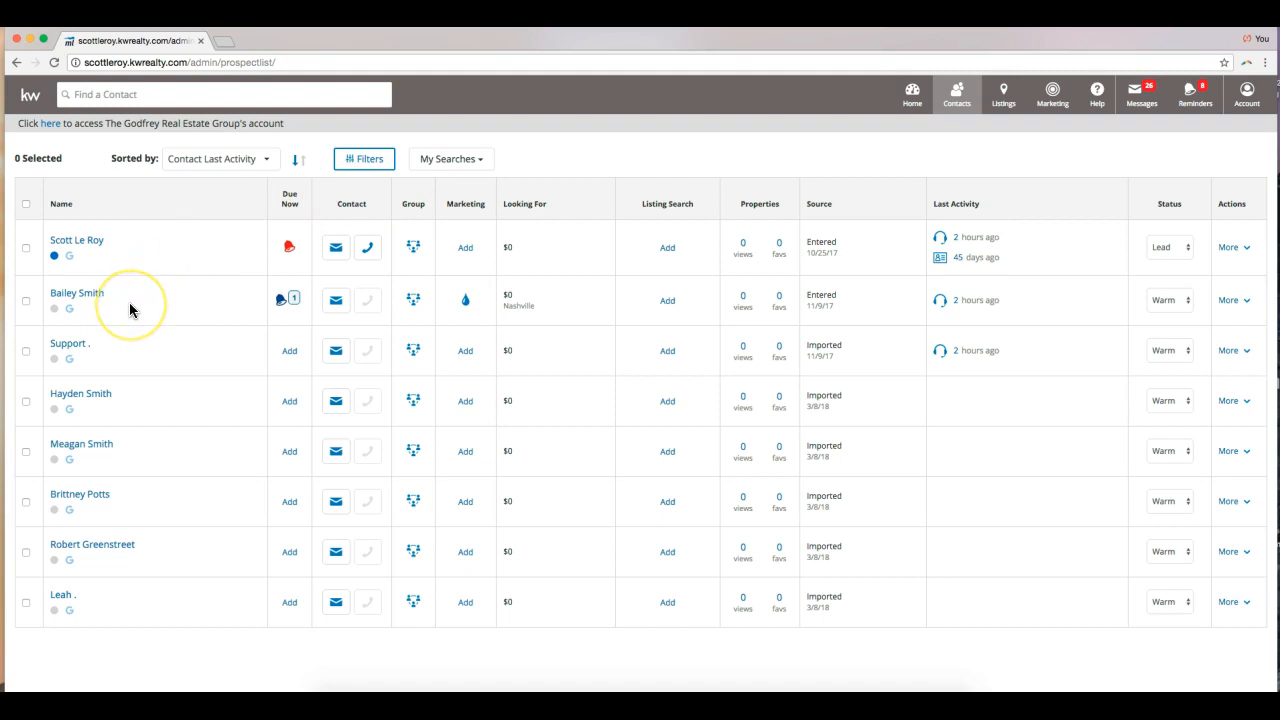
mouse_move(76, 292)
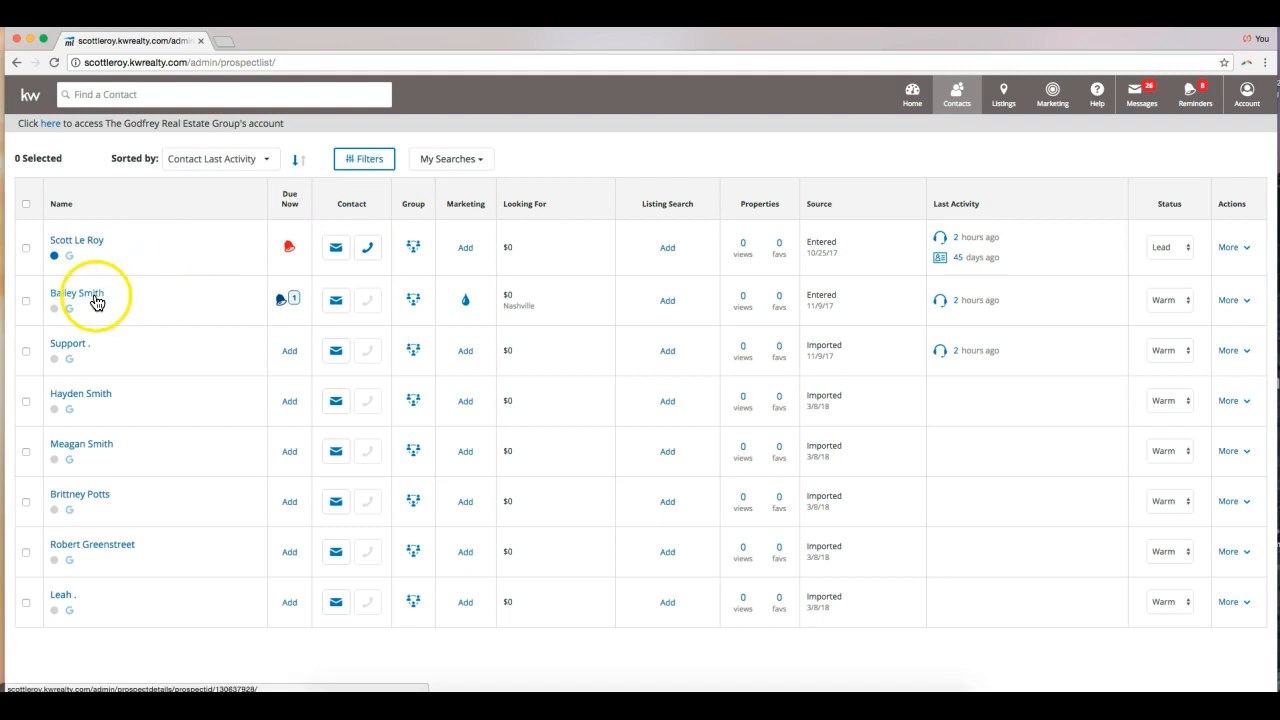
left_click(77, 292)
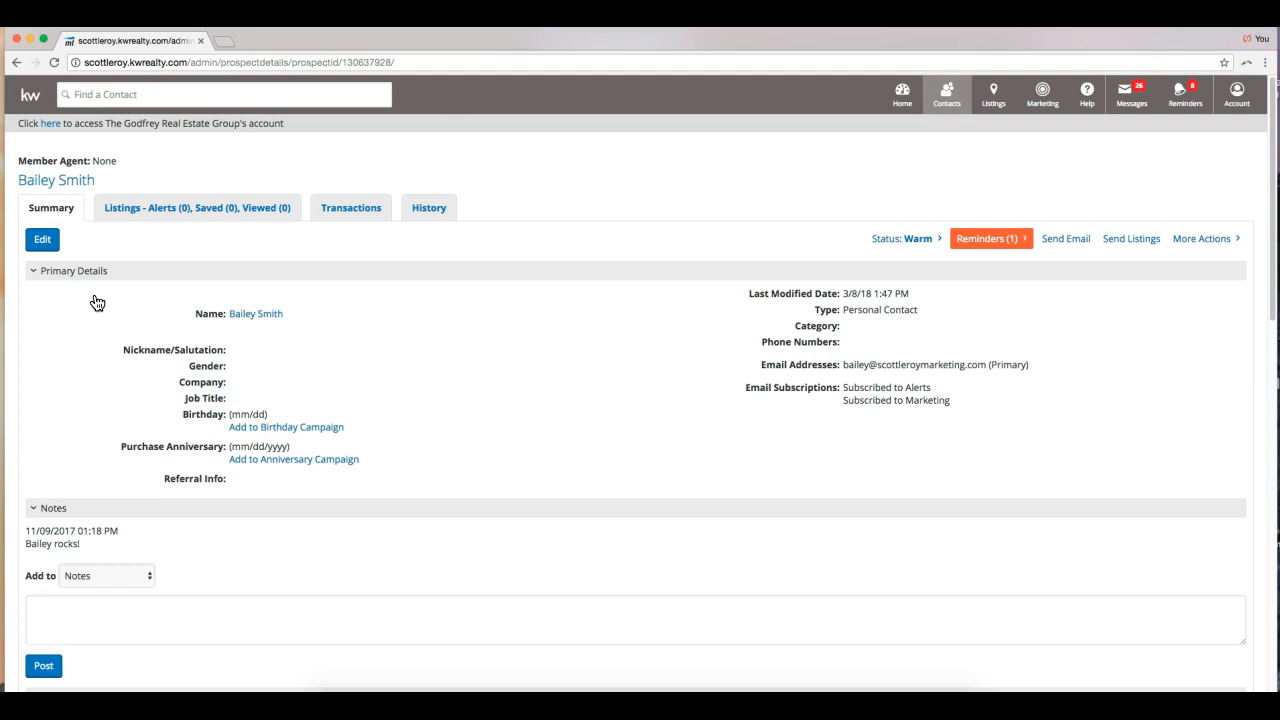
mouse_move(1180, 283)
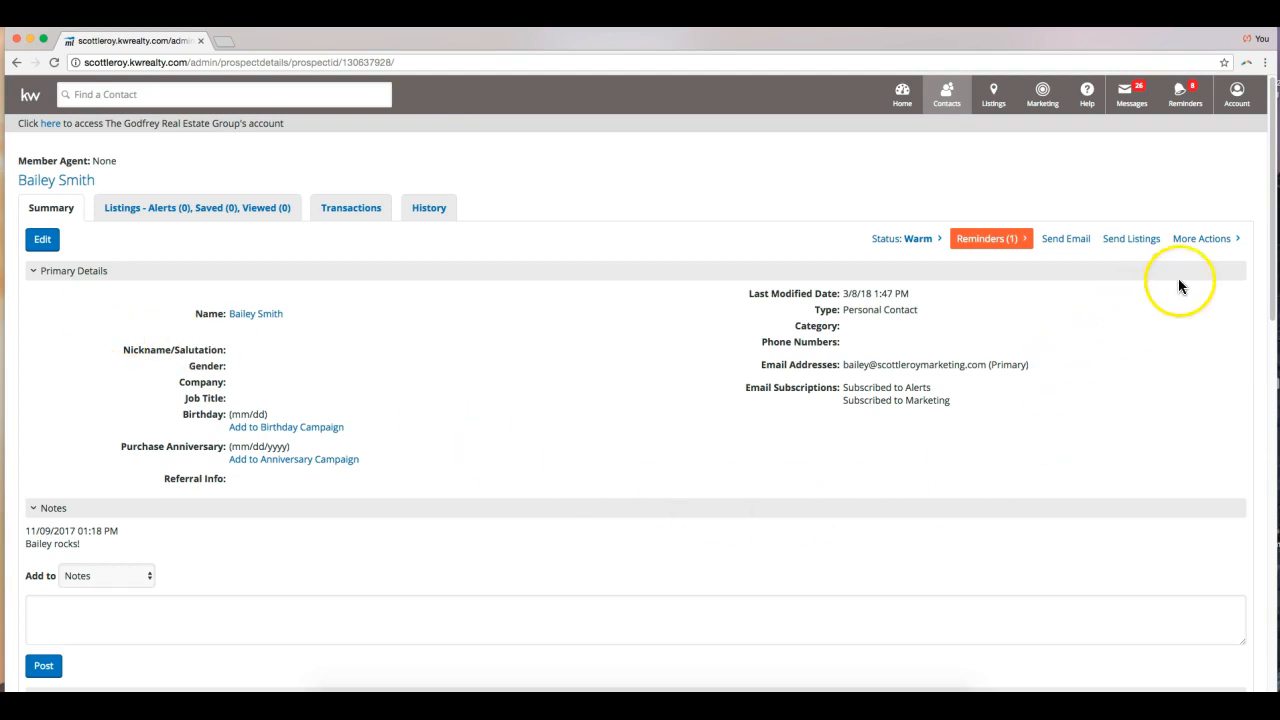
mouse_move(1205, 240)
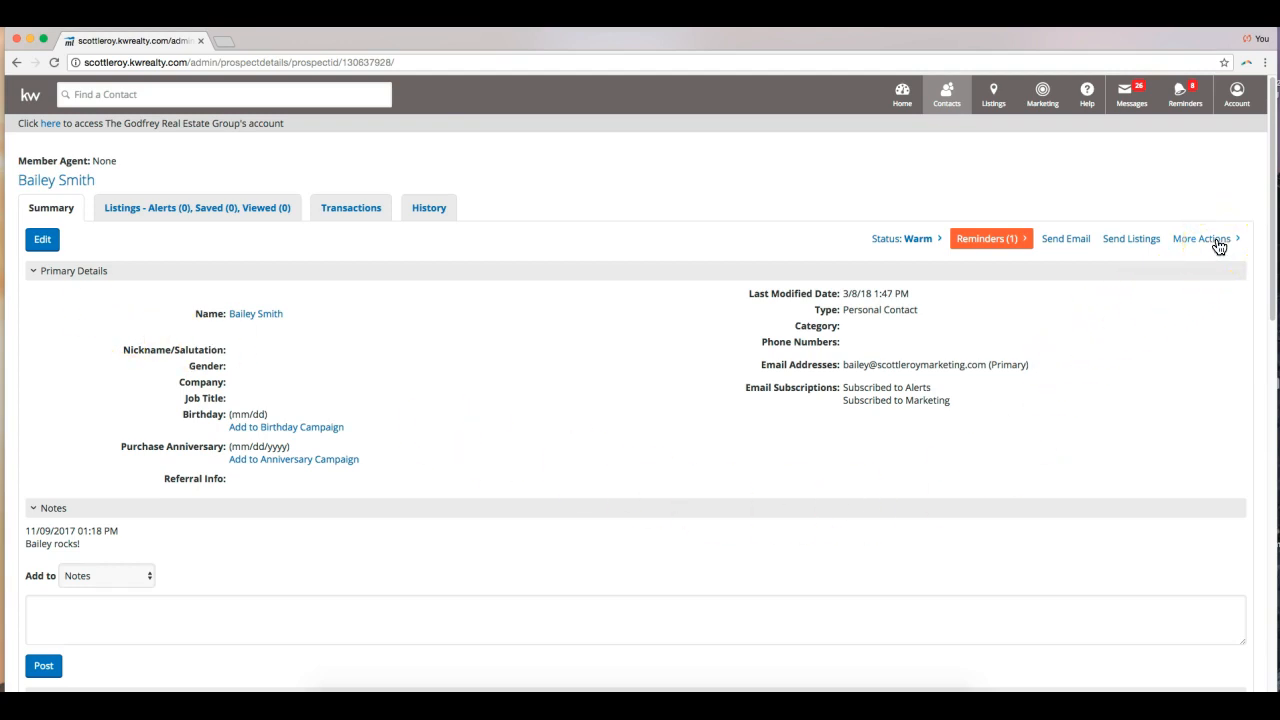
left_click(1205, 238)
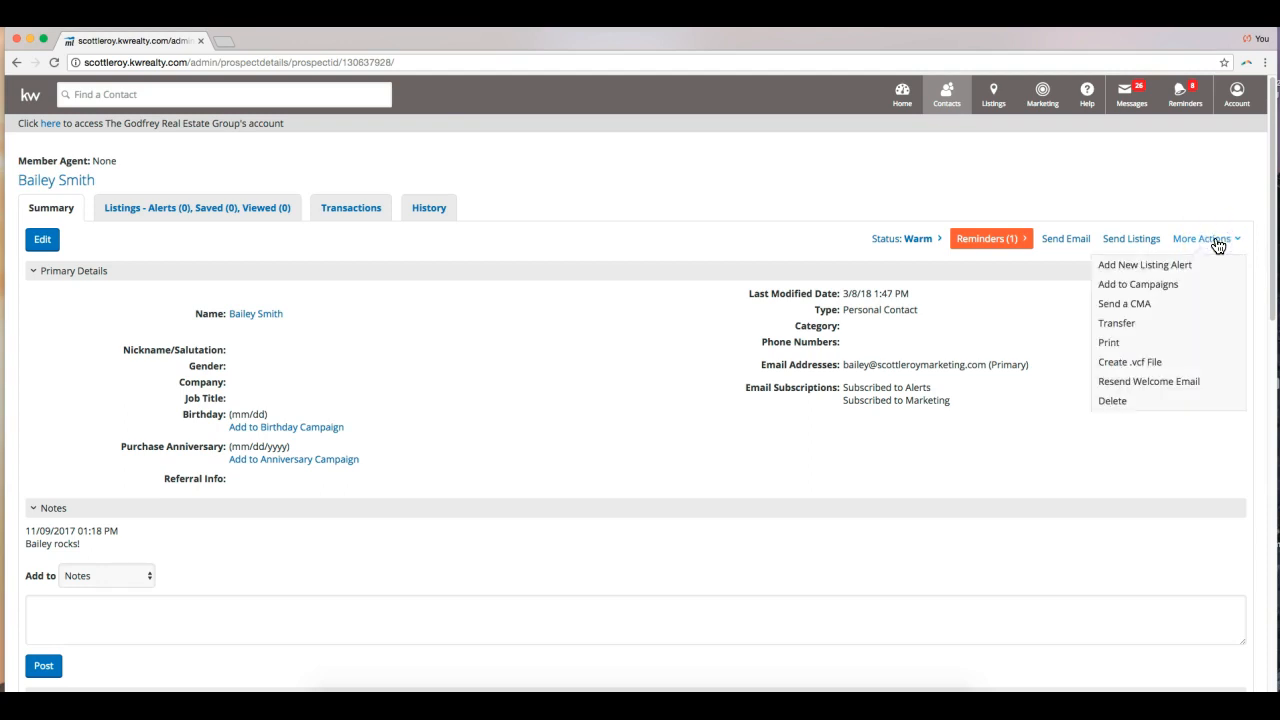
mouse_move(1124, 303)
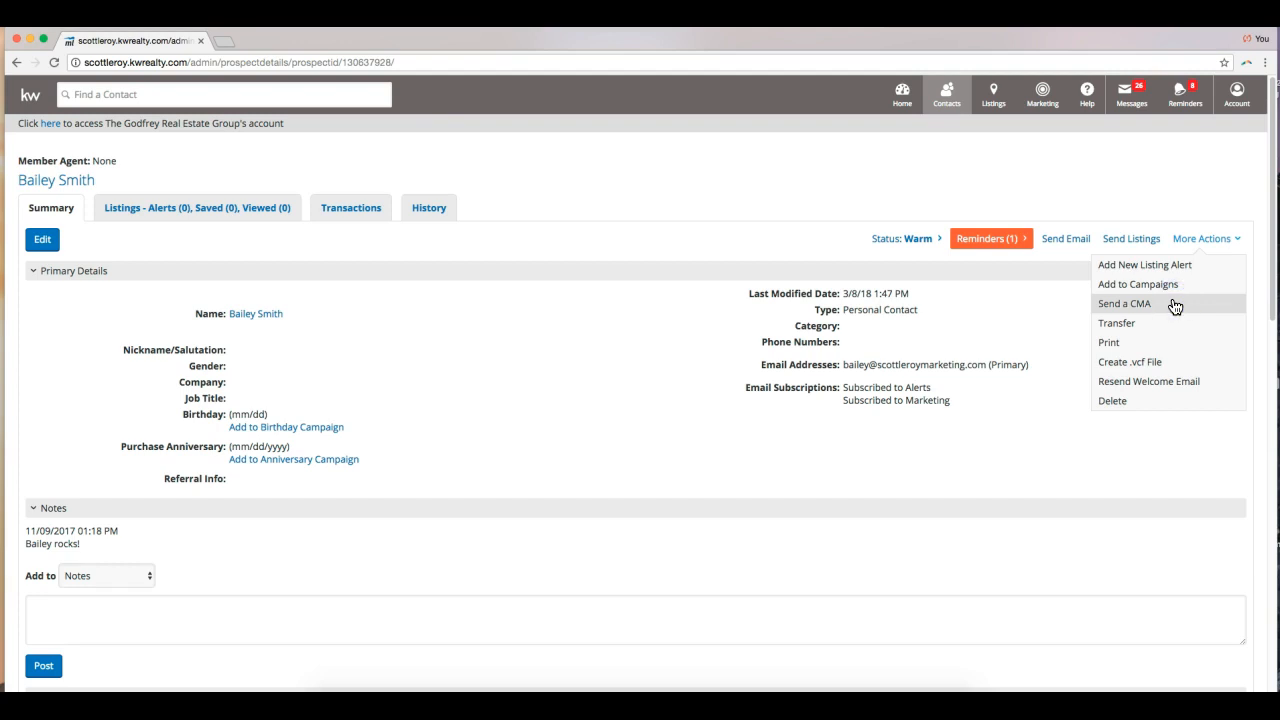
left_click(1124, 303)
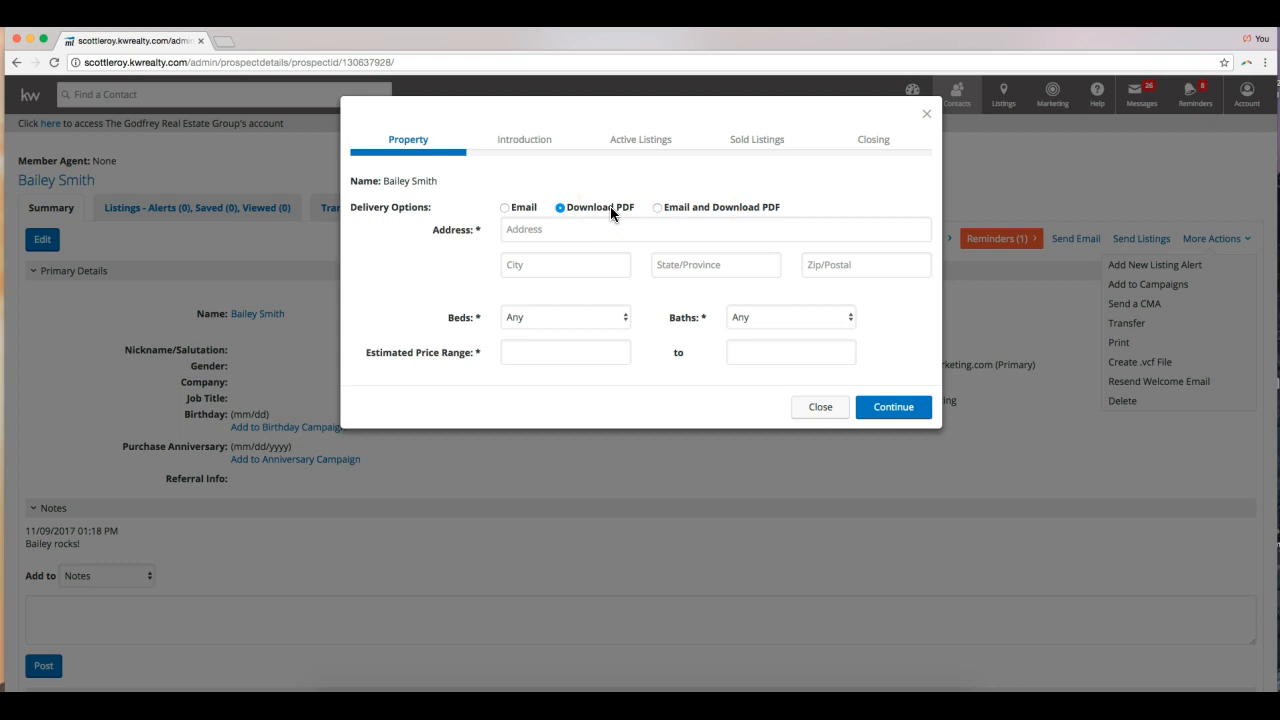
mouse_move(690, 351)
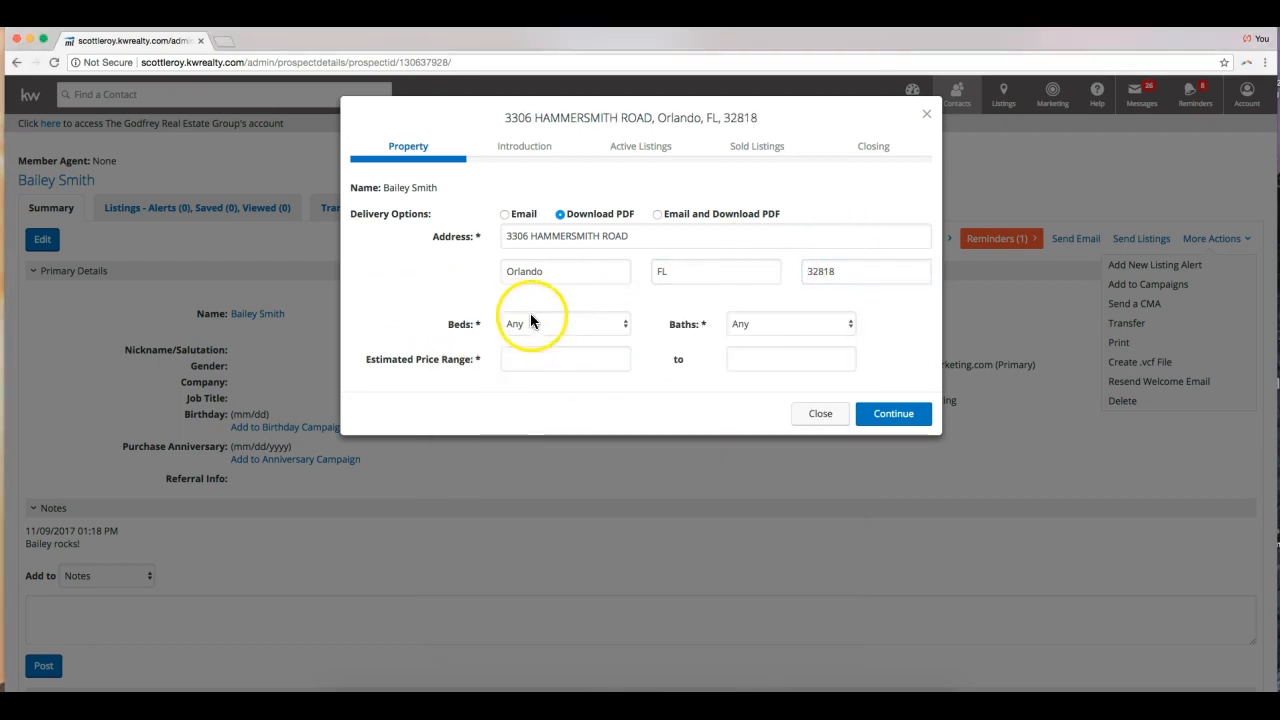
mouse_move(800, 323)
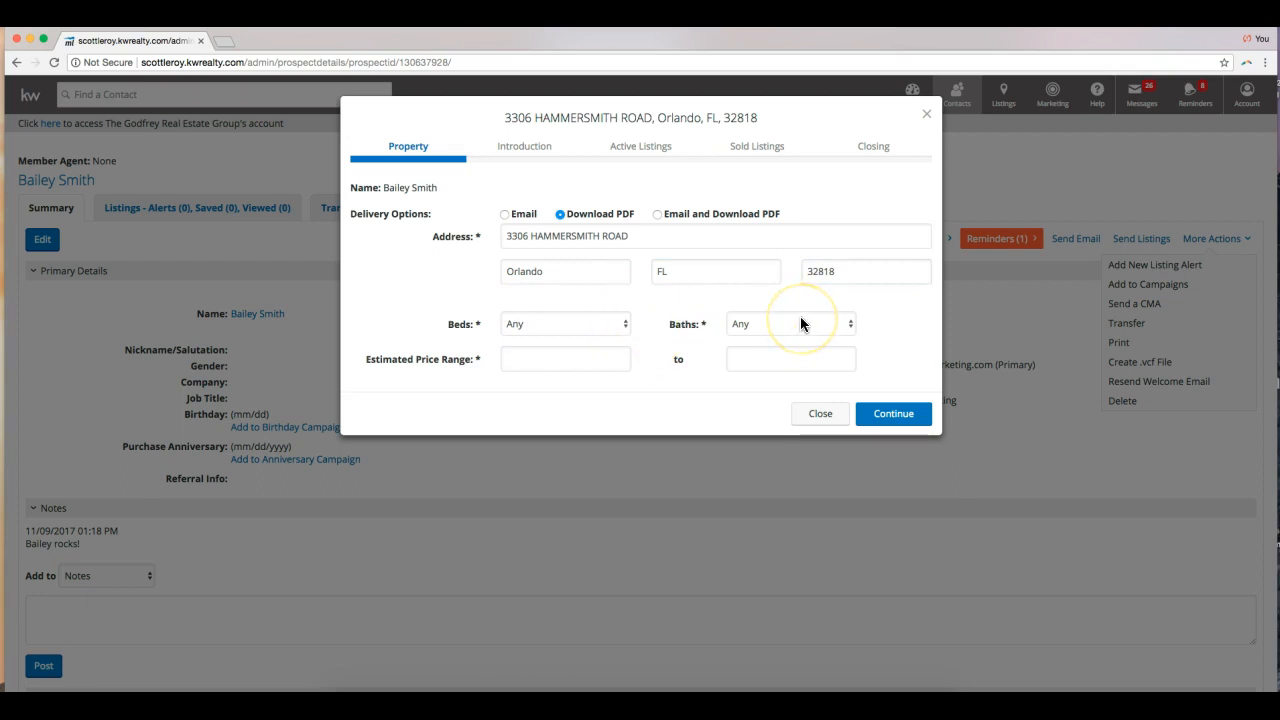
mouse_move(552, 271)
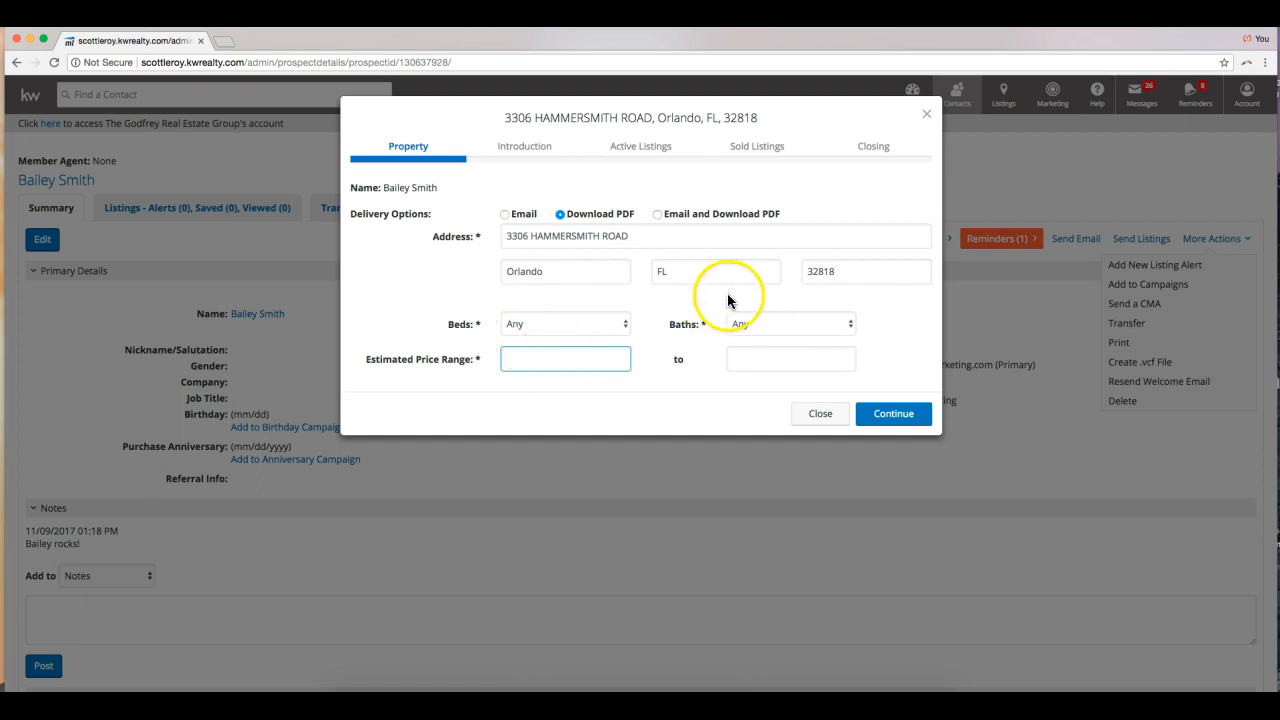
left_click(790, 358)
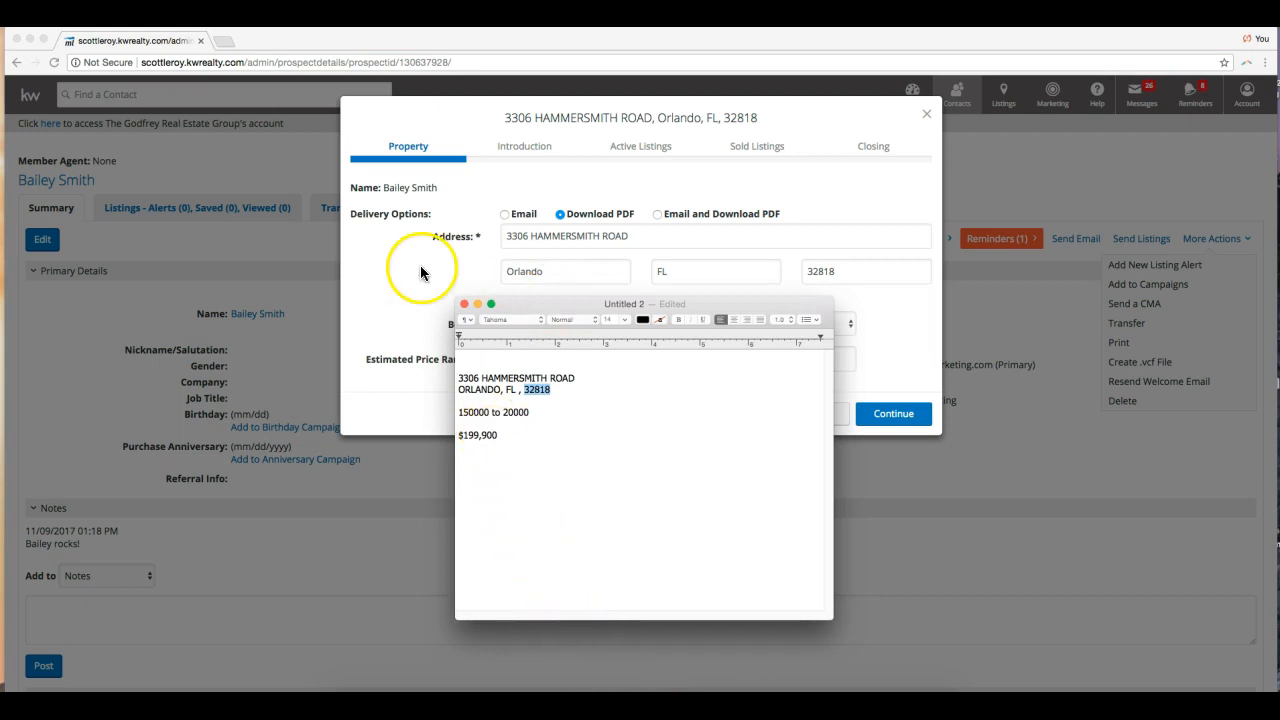
type("18")
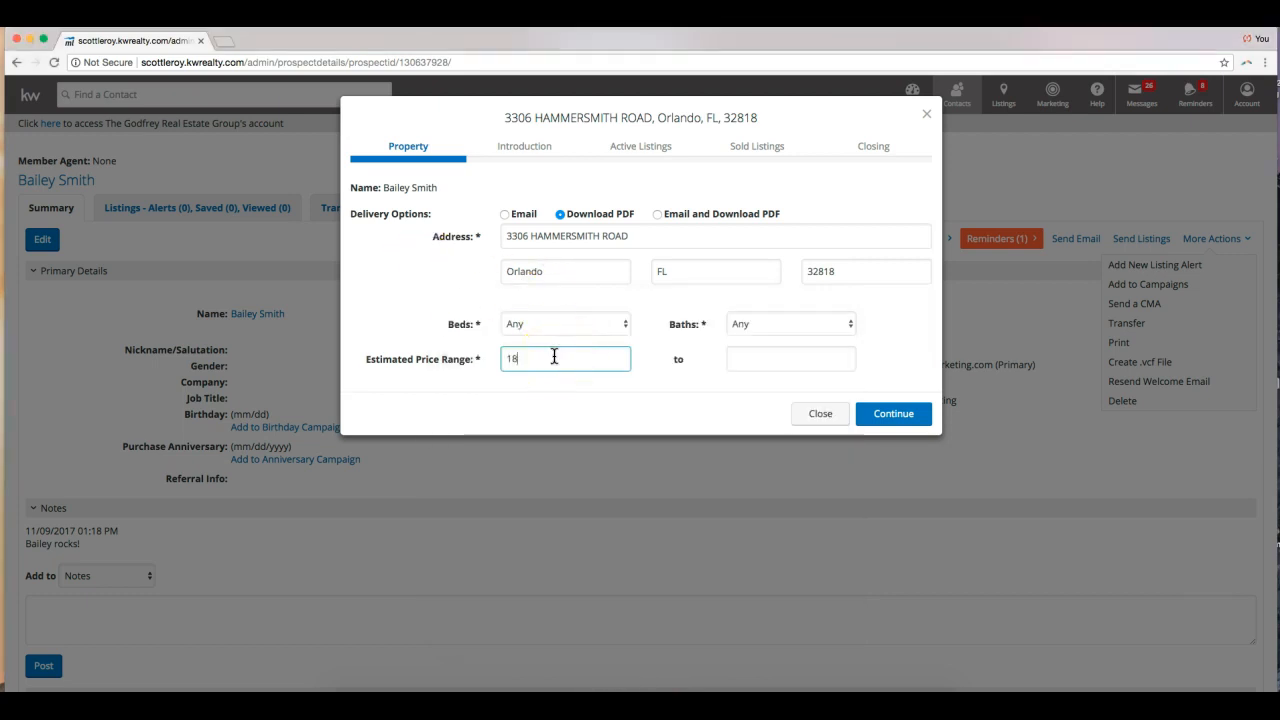
type(",800")
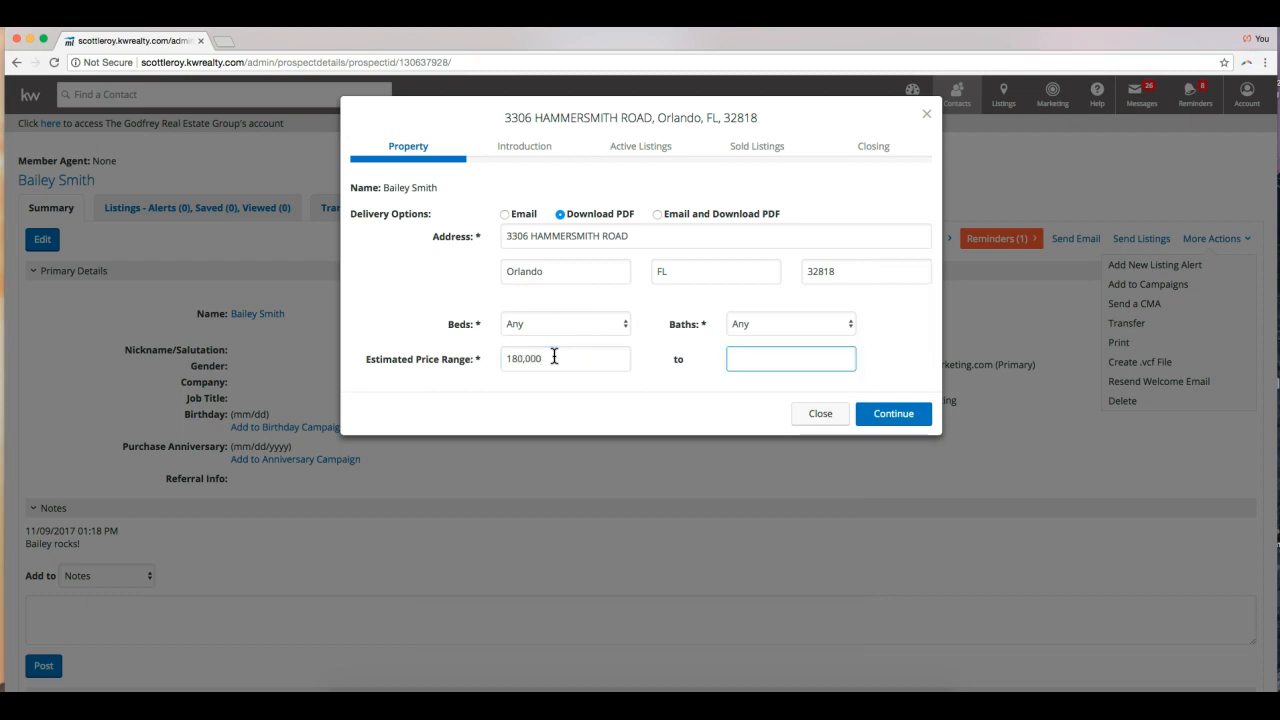
type("250,000")
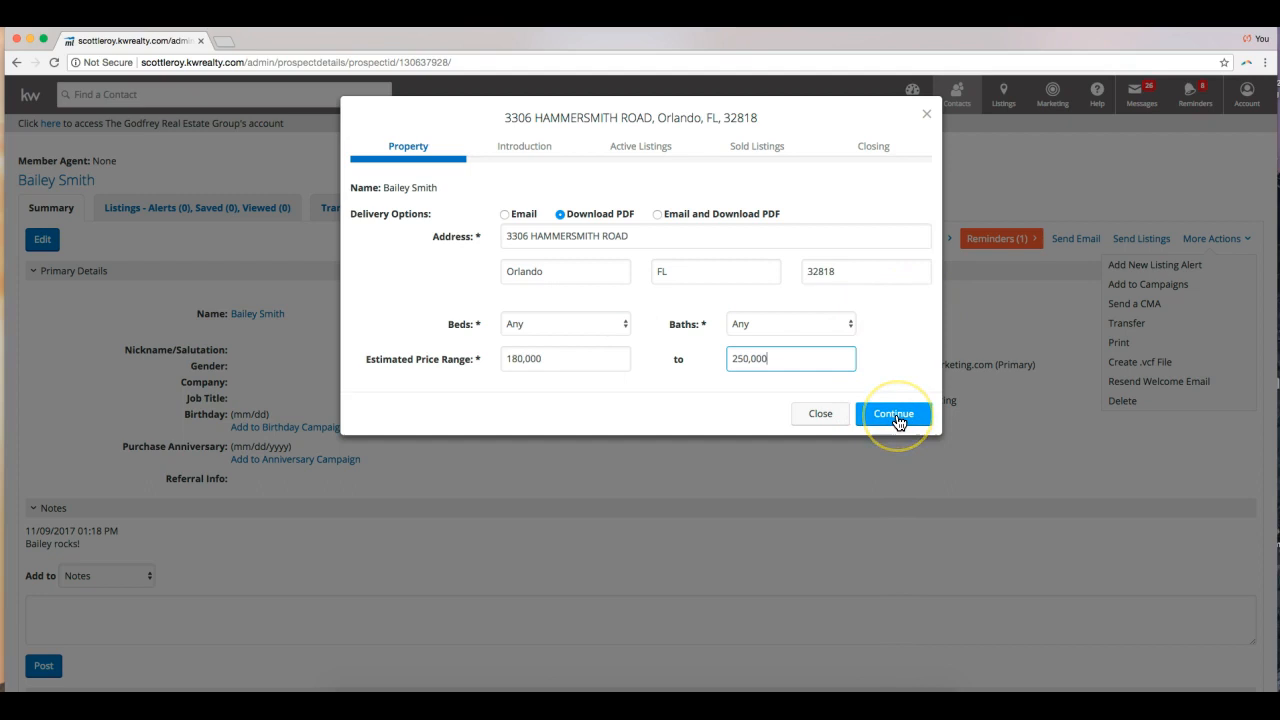
Advance the CMA from the Property tab to the Introduction tab
left_click(893, 413)
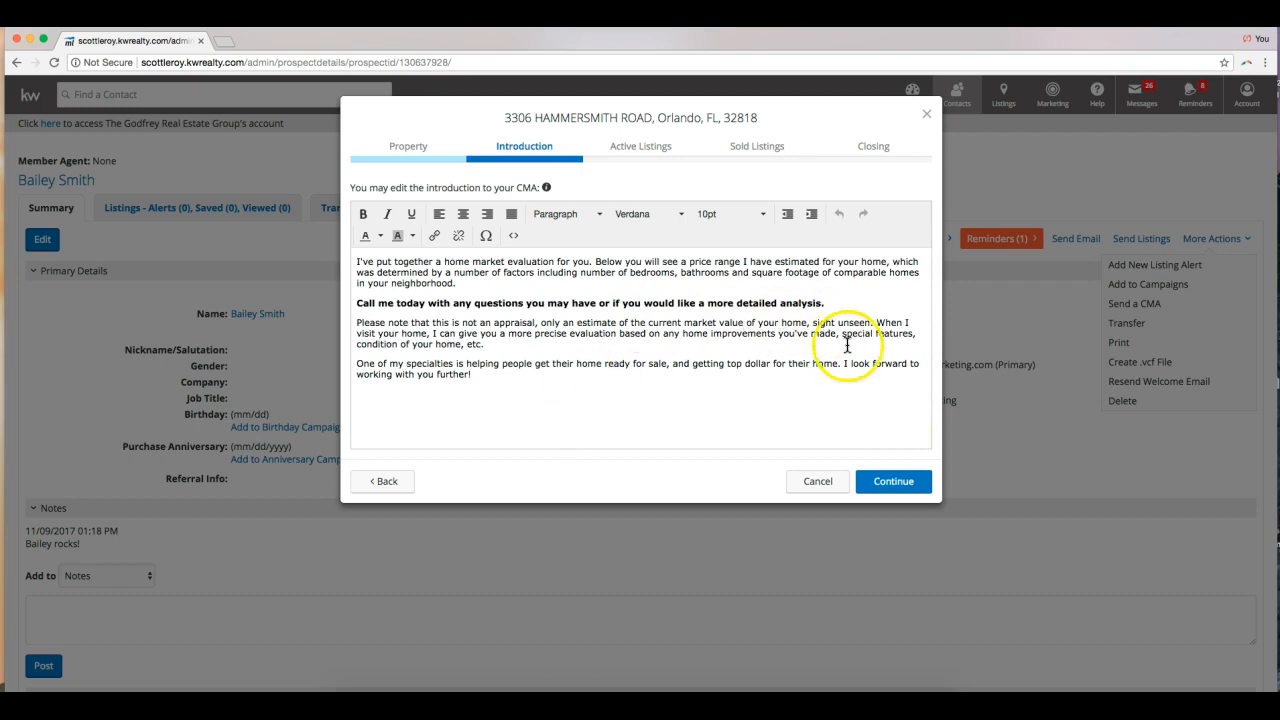
left_click(892, 481)
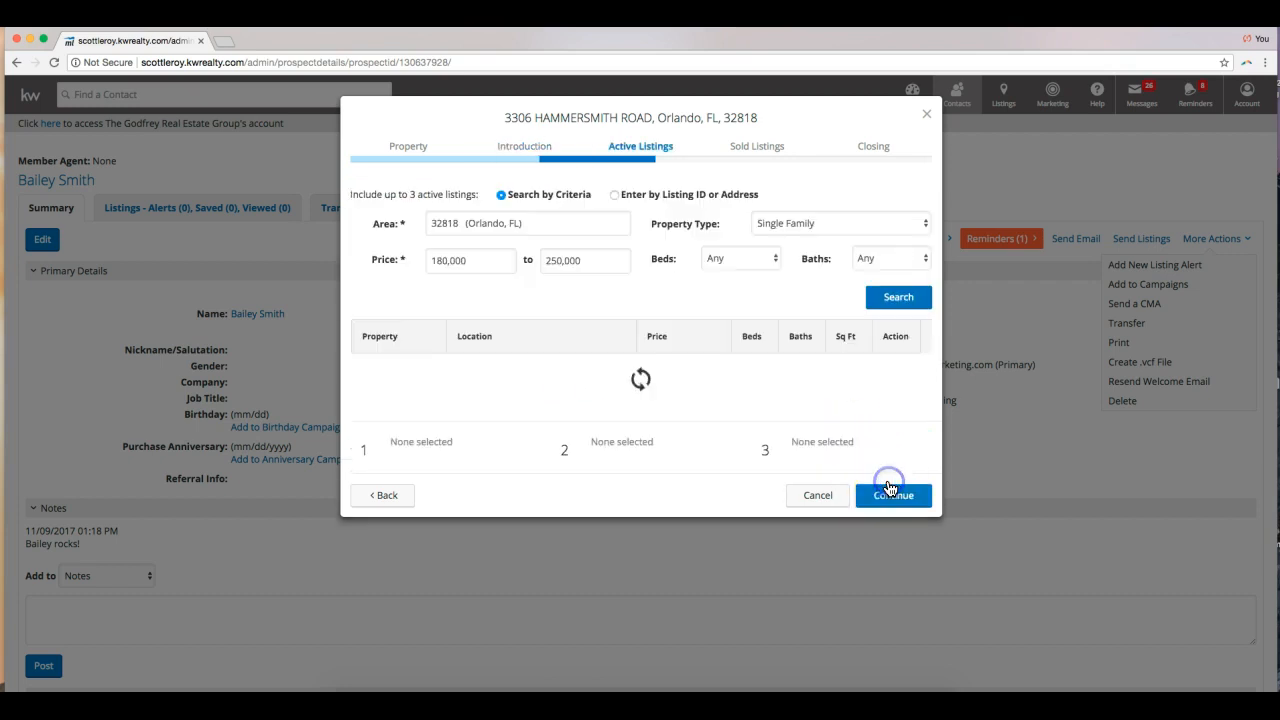
left_click(897, 297)
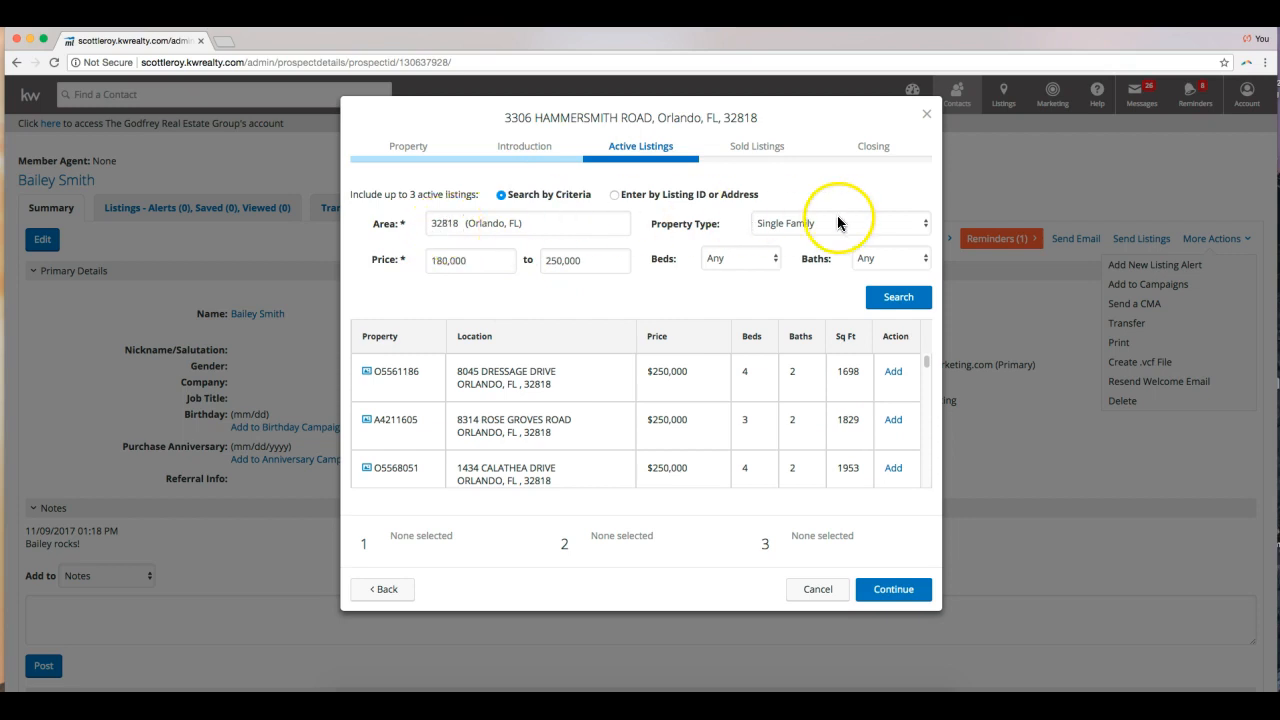
left_click(840, 223)
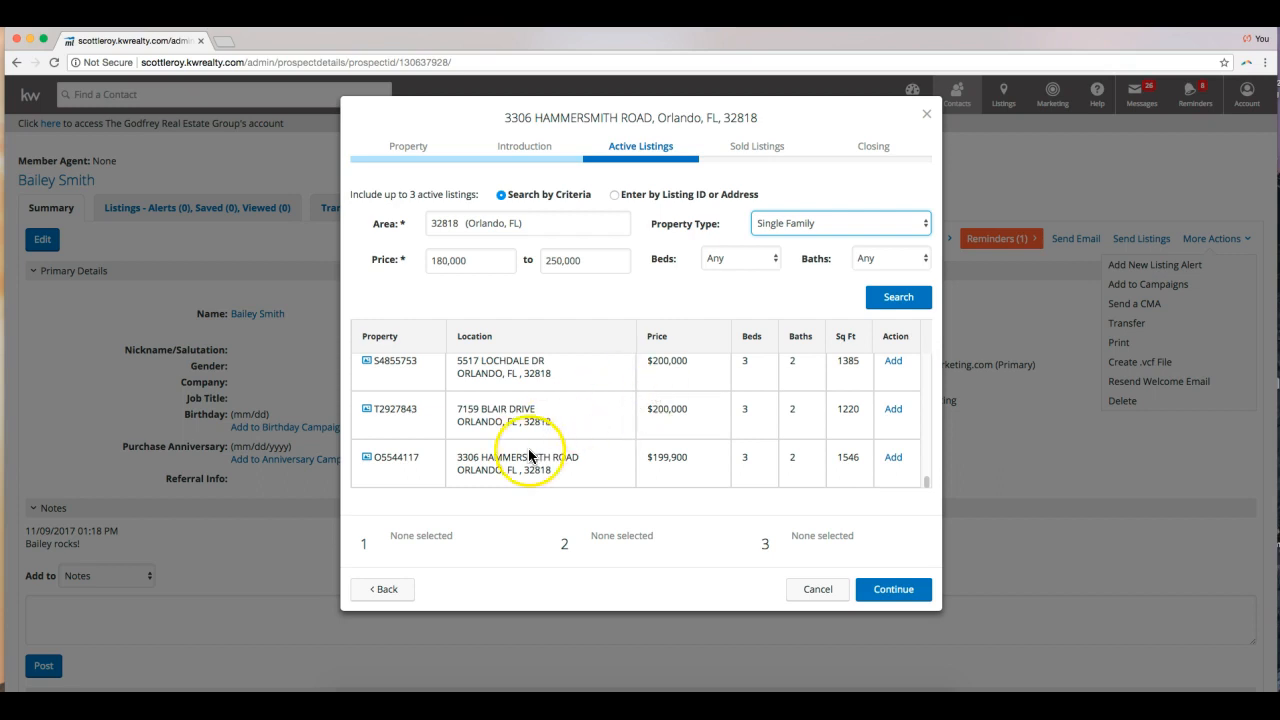
mouse_move(757, 455)
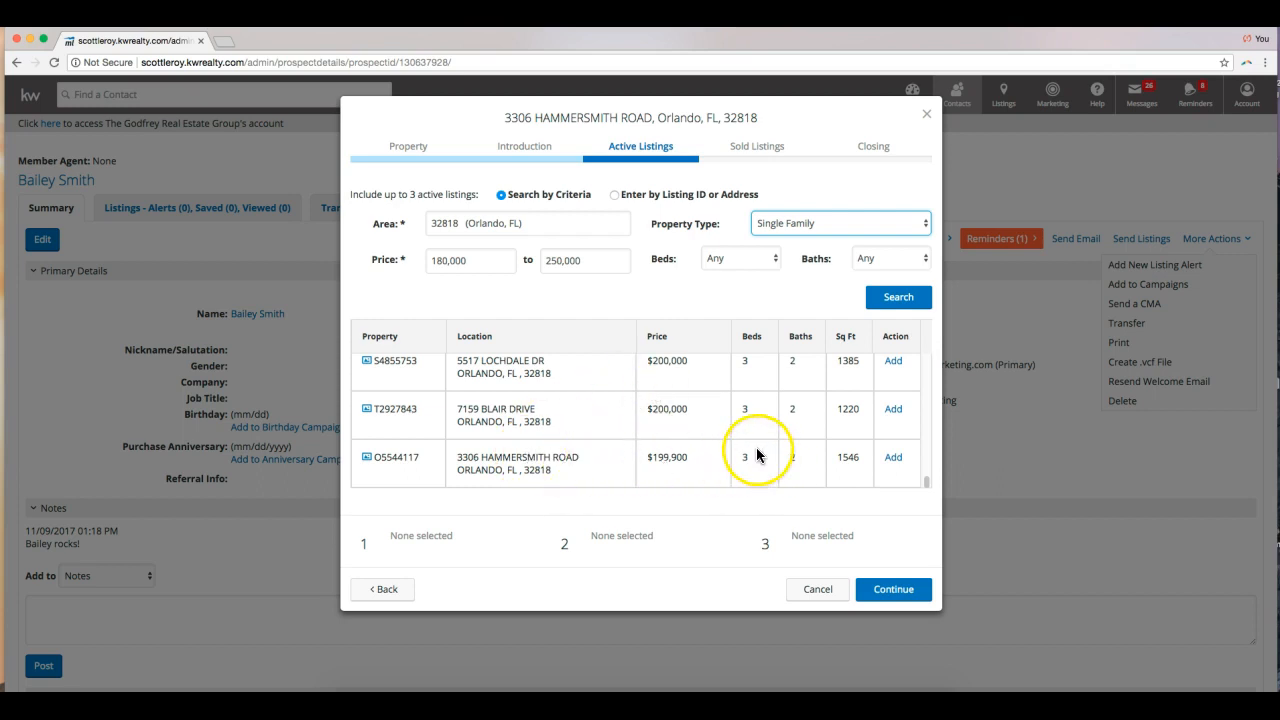
mouse_move(758, 470)
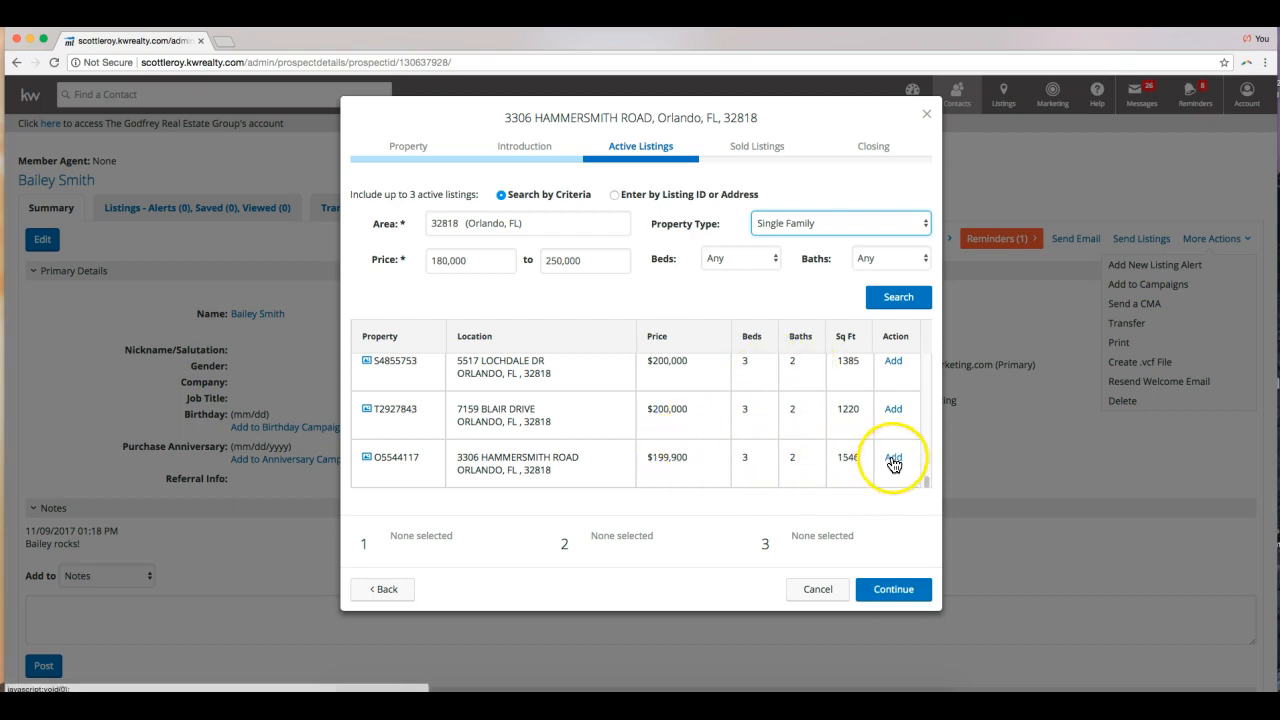
left_click(892, 462)
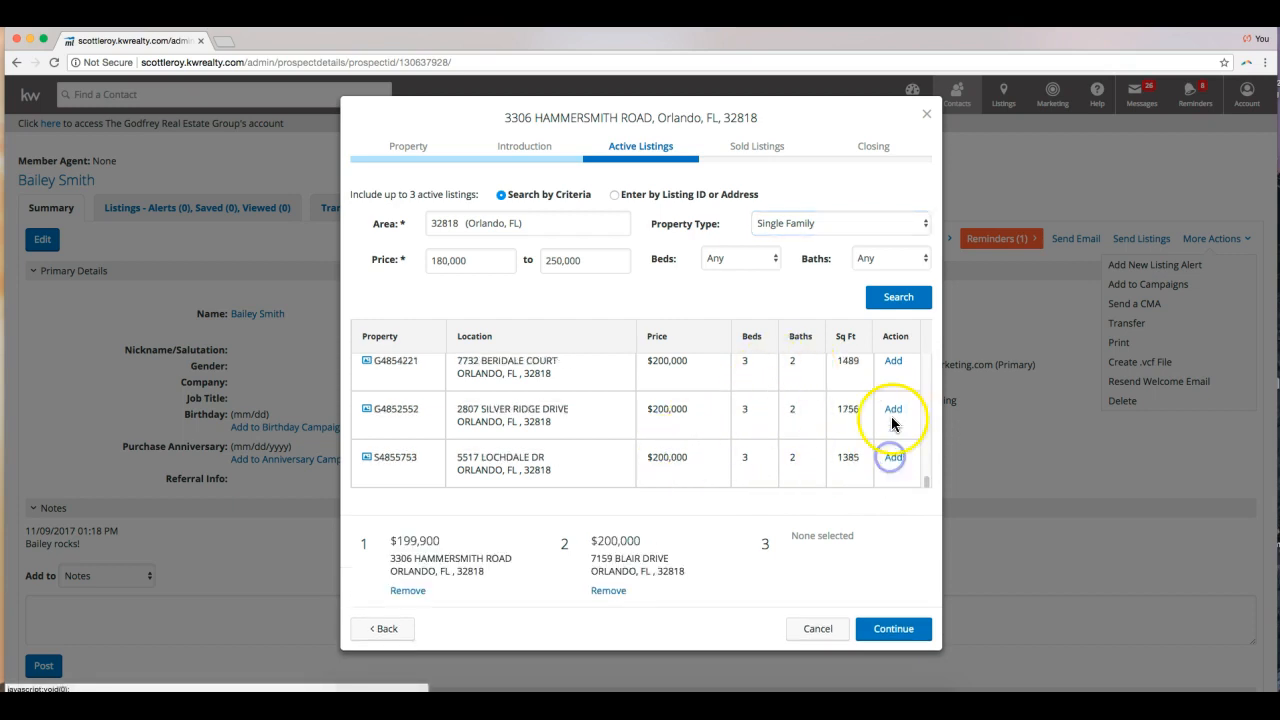
left_click(892, 408)
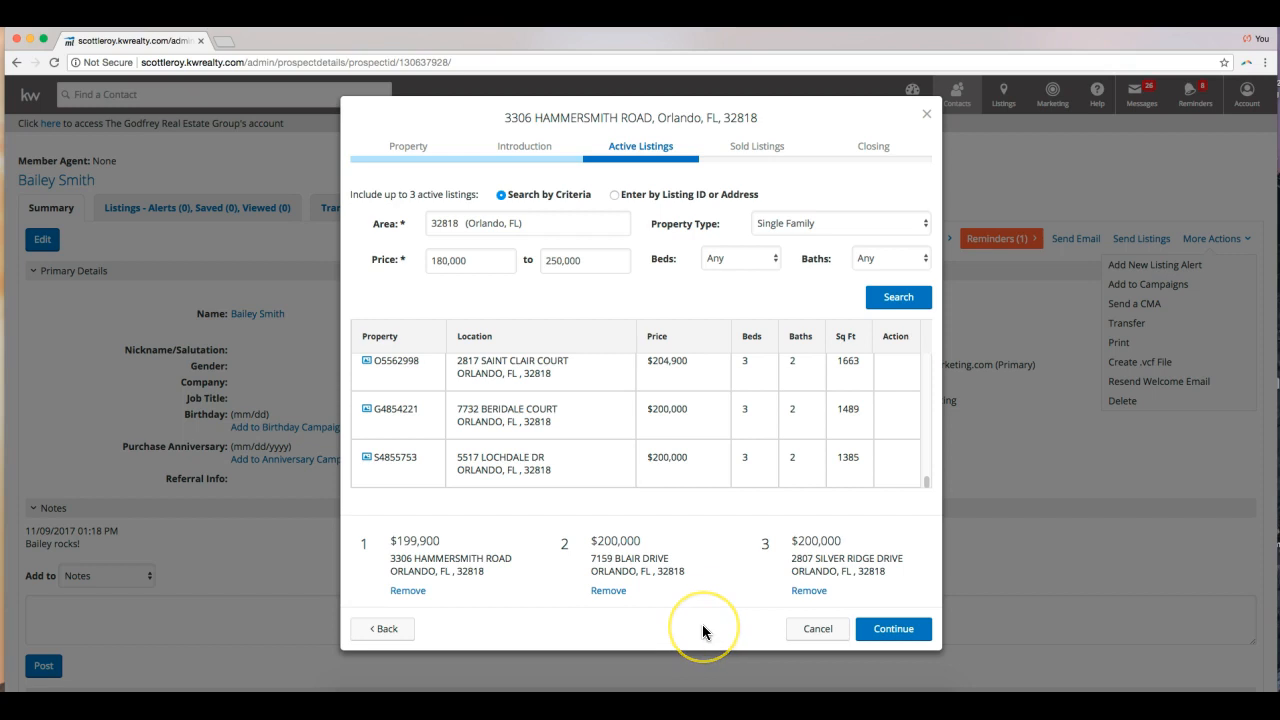
mouse_move(703, 630)
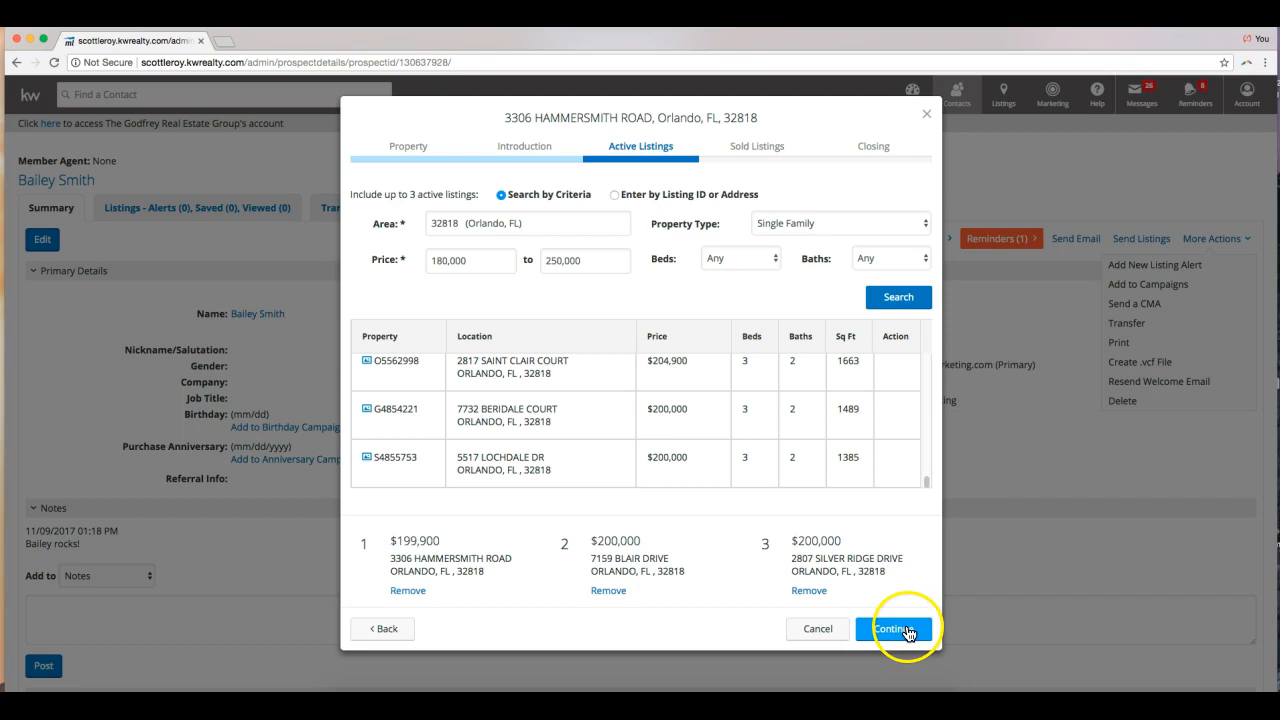
left_click(893, 628)
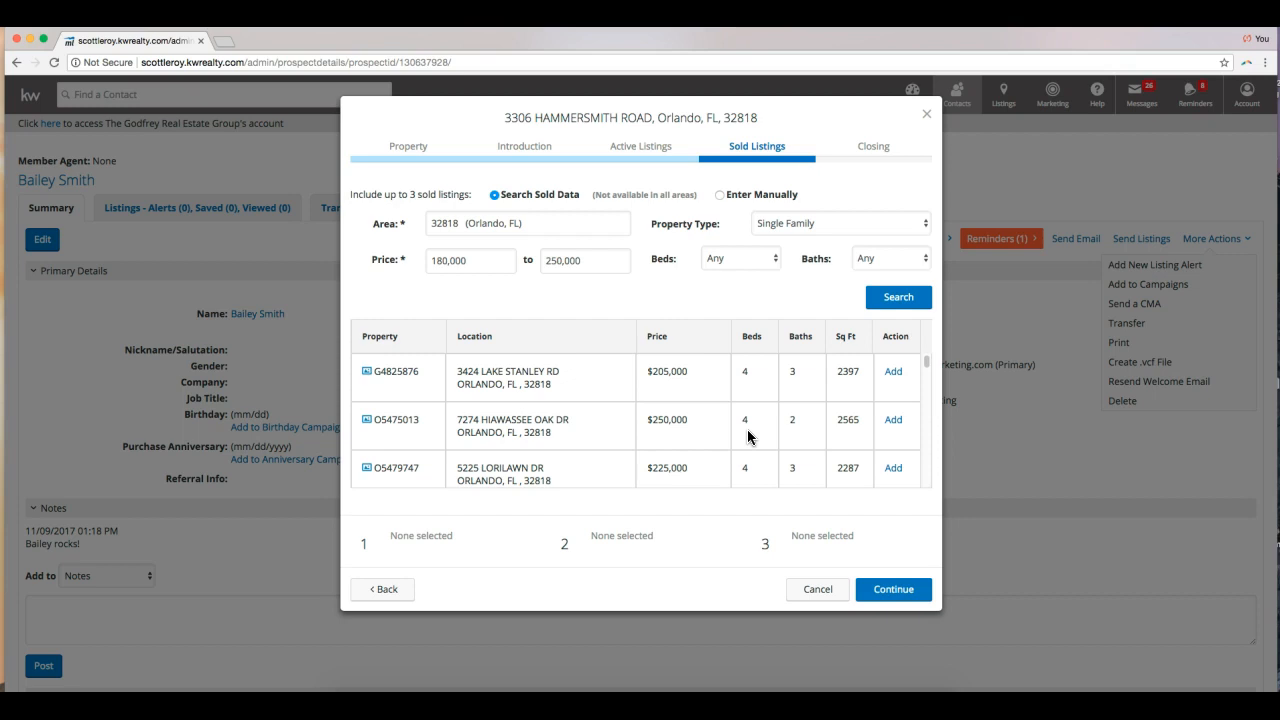
left_click(892, 371)
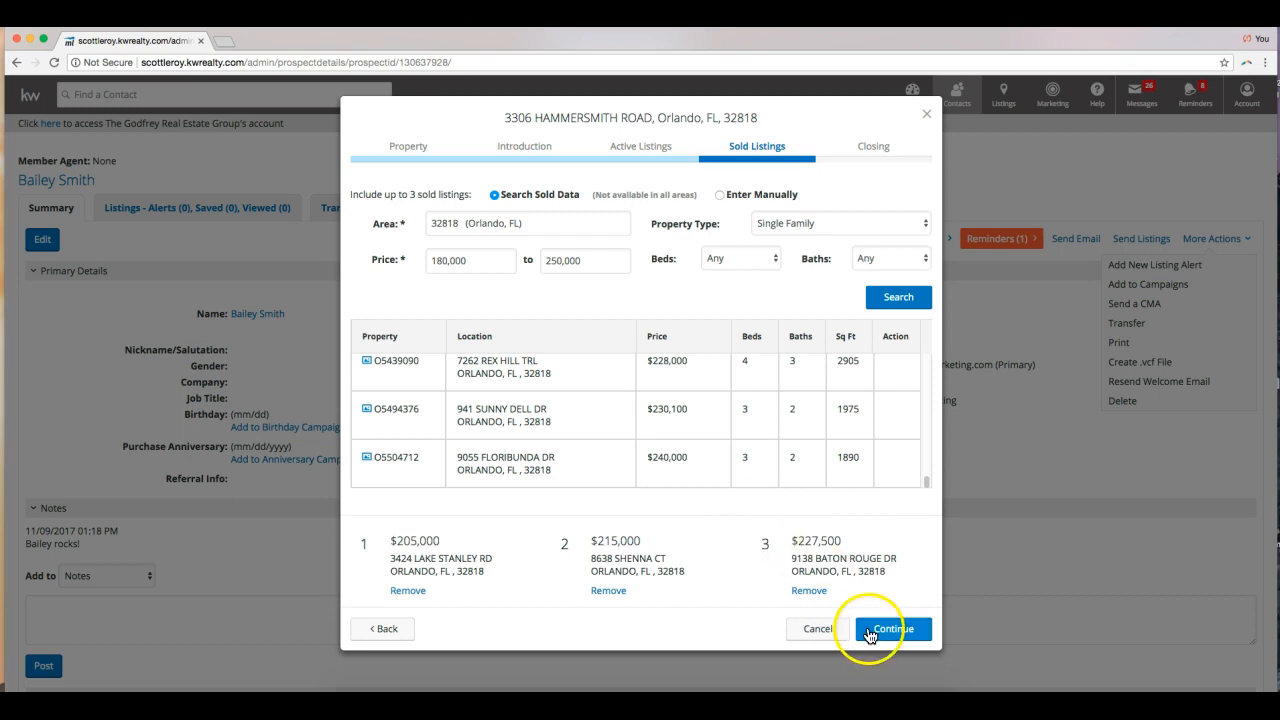
Enter the closing note 'Thank you for reviewing this report. Please feel free to contact me…'
left_click(892, 628)
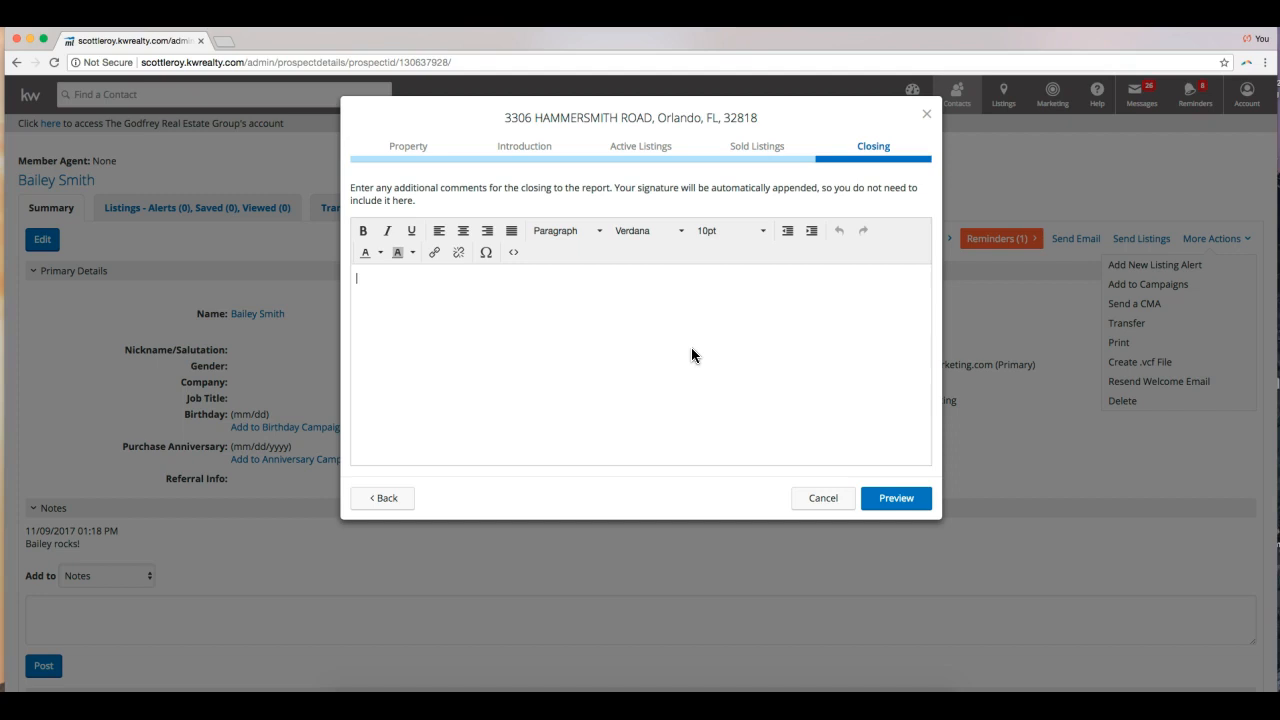
type("T")
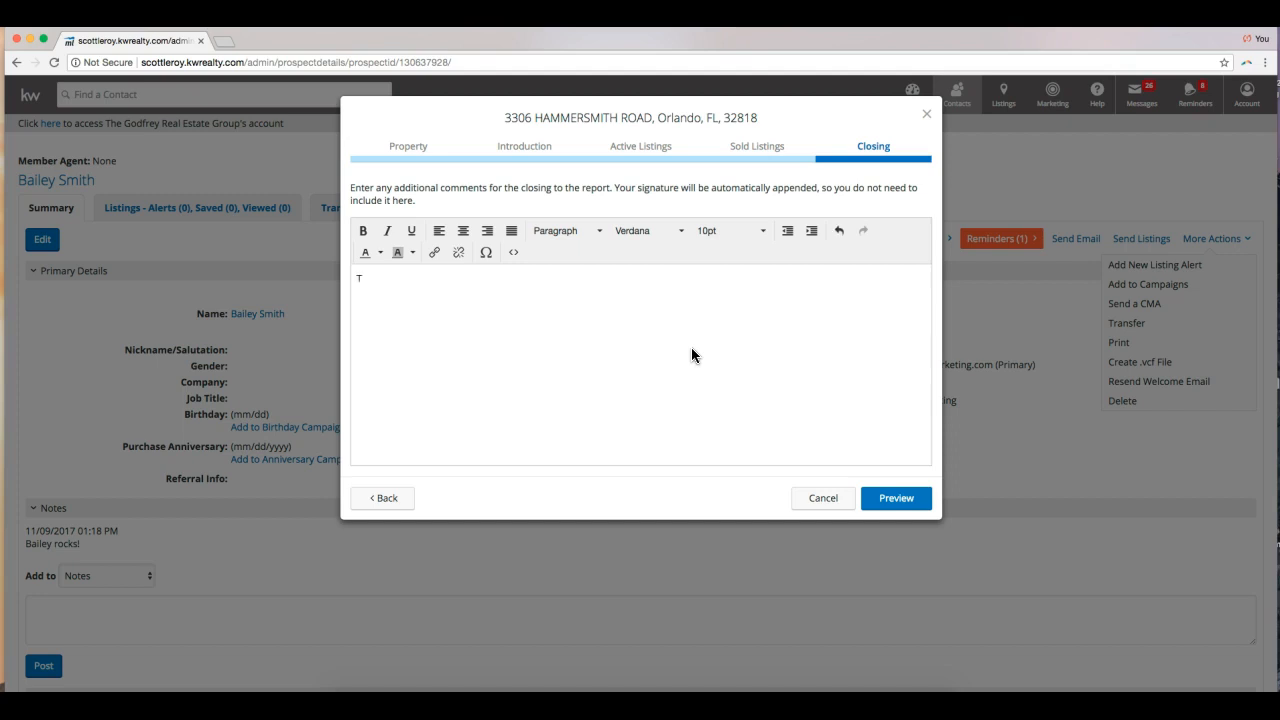
type("hank you for reviewing this")
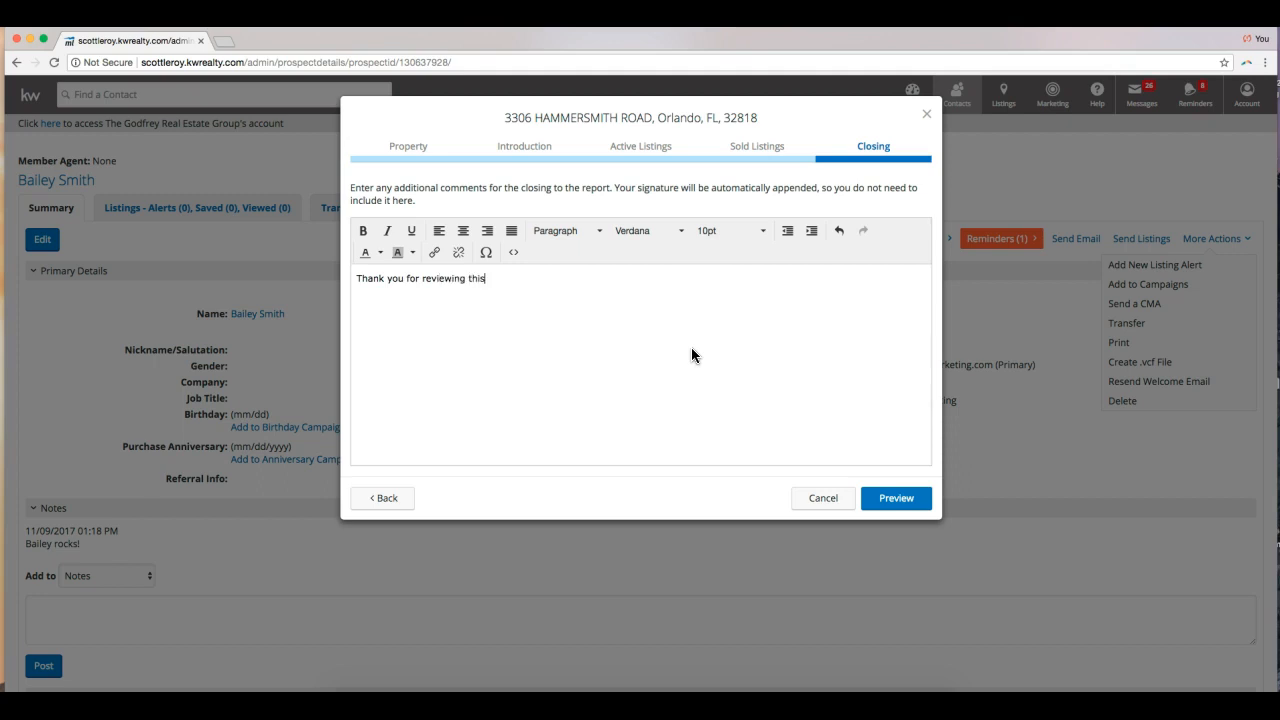
type("report. Please")
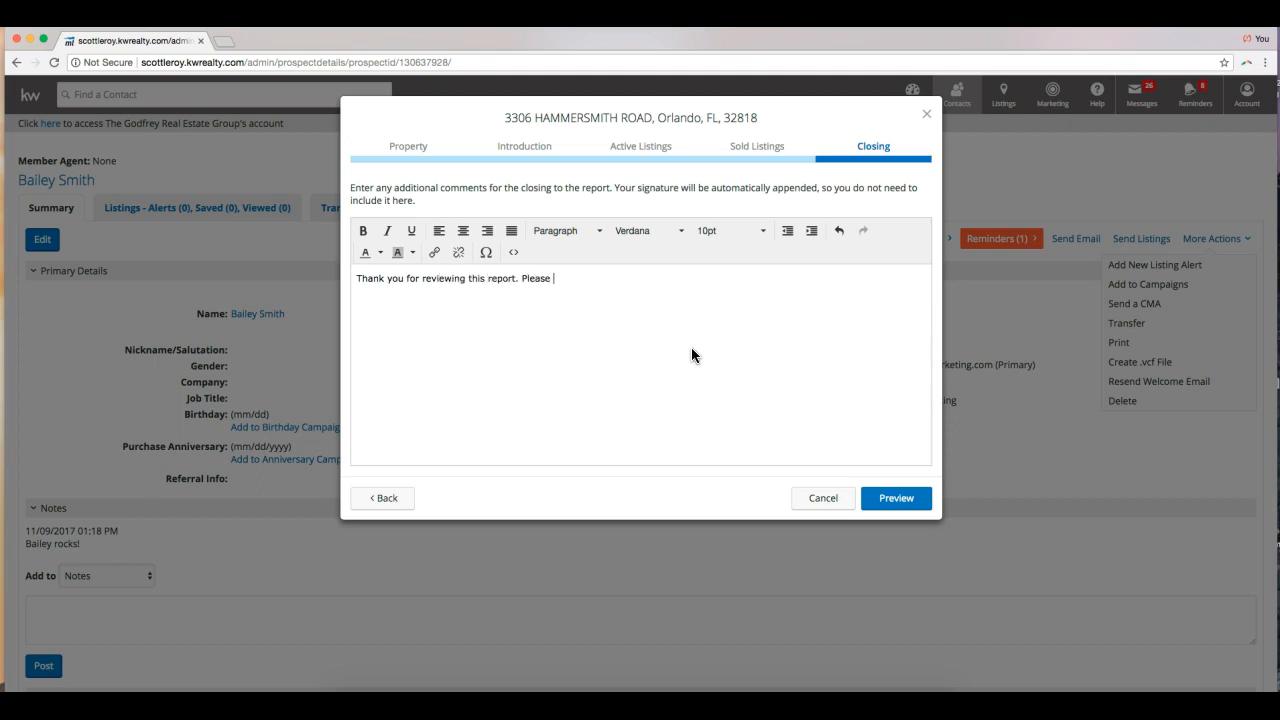
type("feel free to contact me with a")
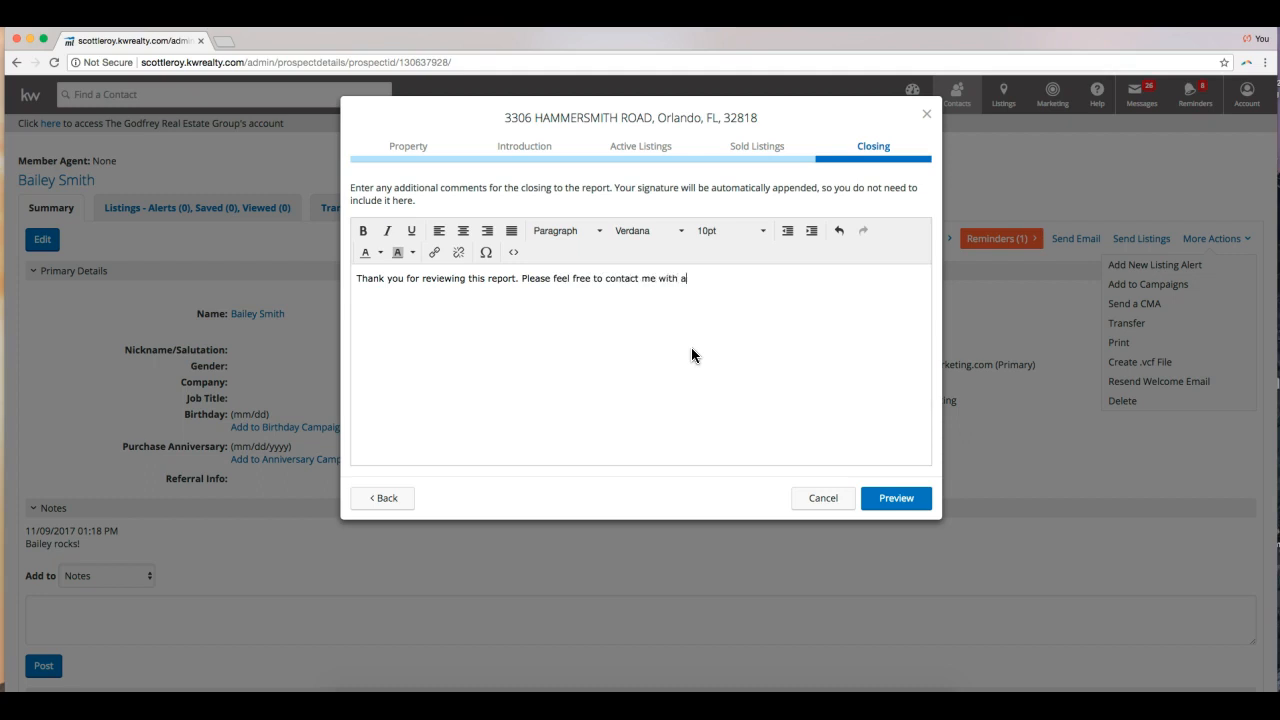
type("ny questions or")
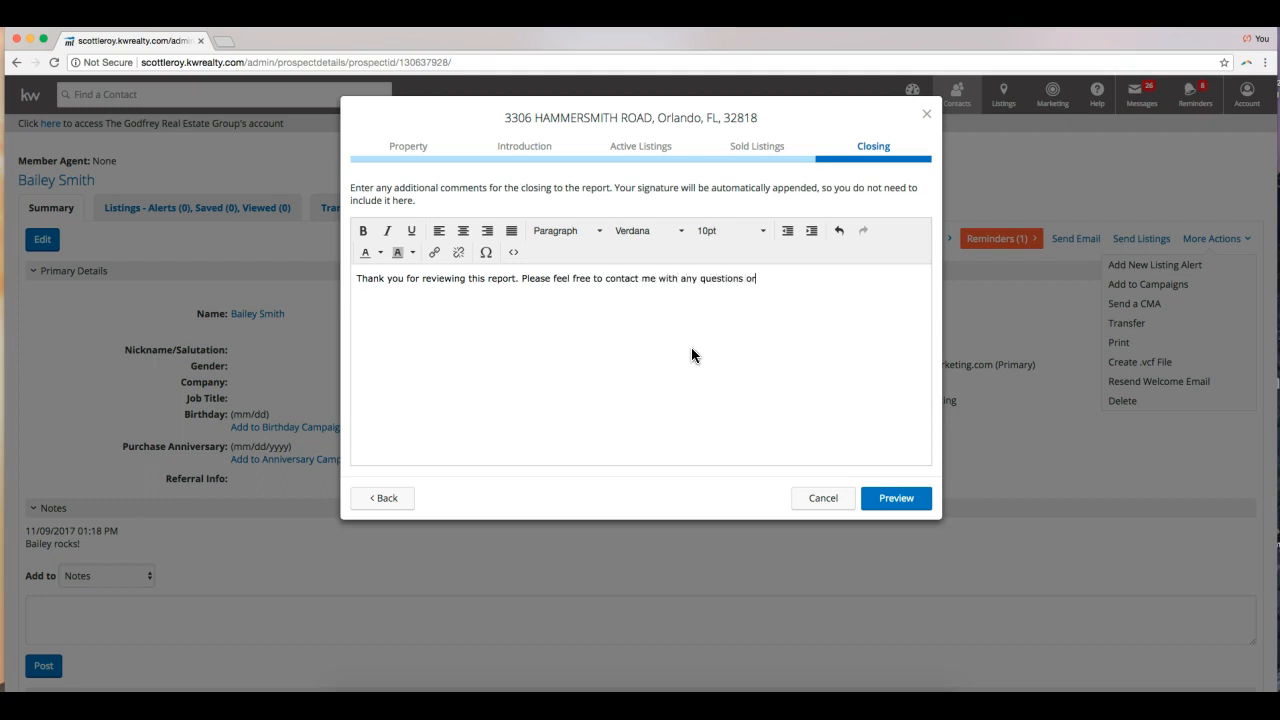
type("concer")
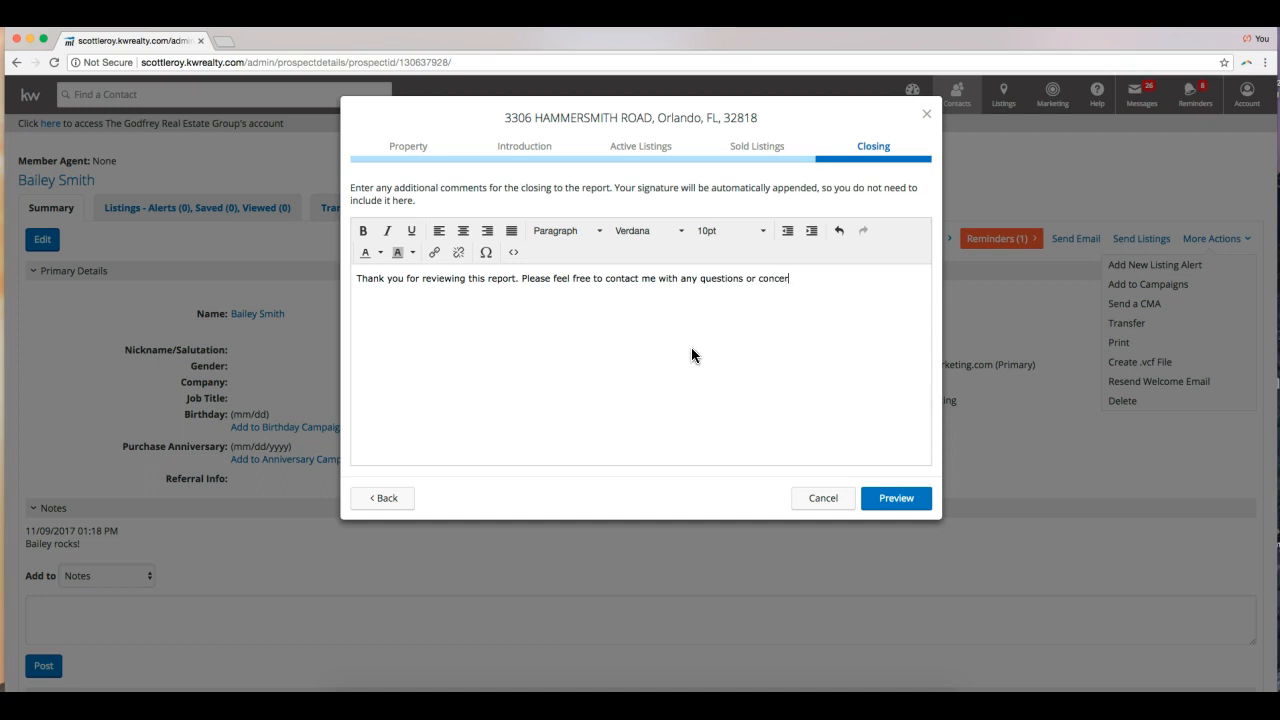
type("ns.")
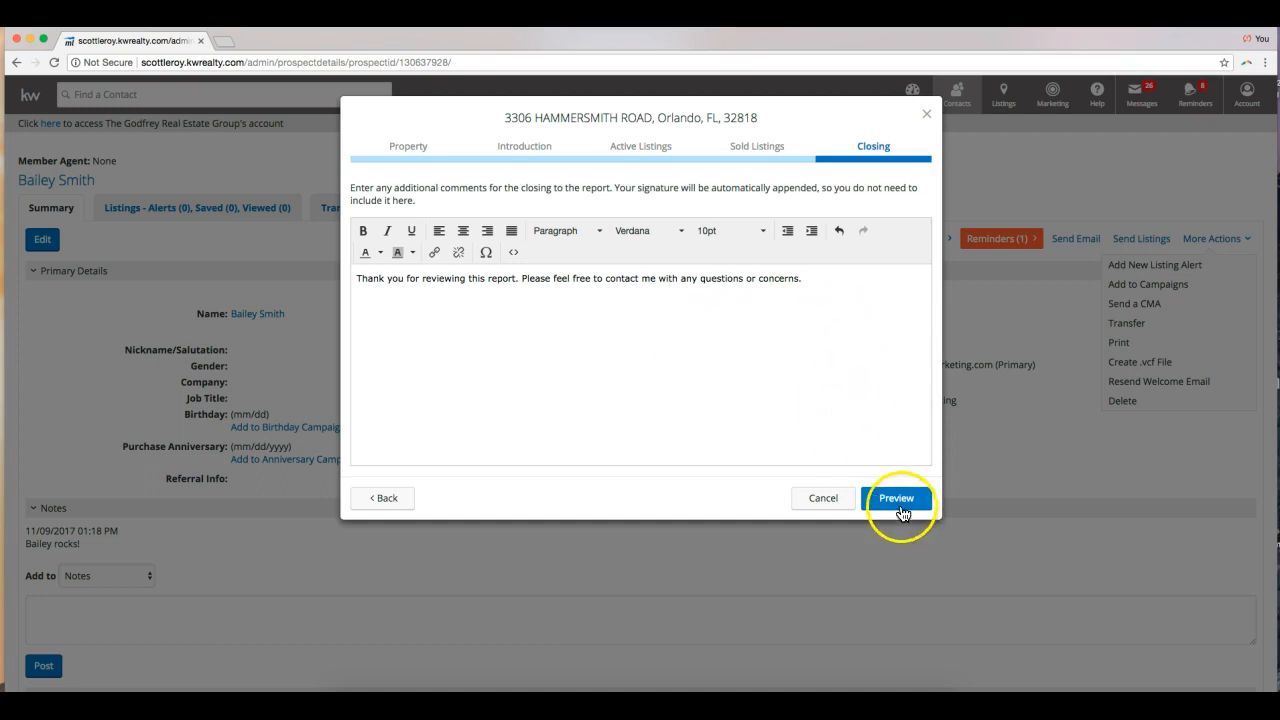
Preview the Property Market Report and scroll down to the Download PDF button
left_click(896, 498)
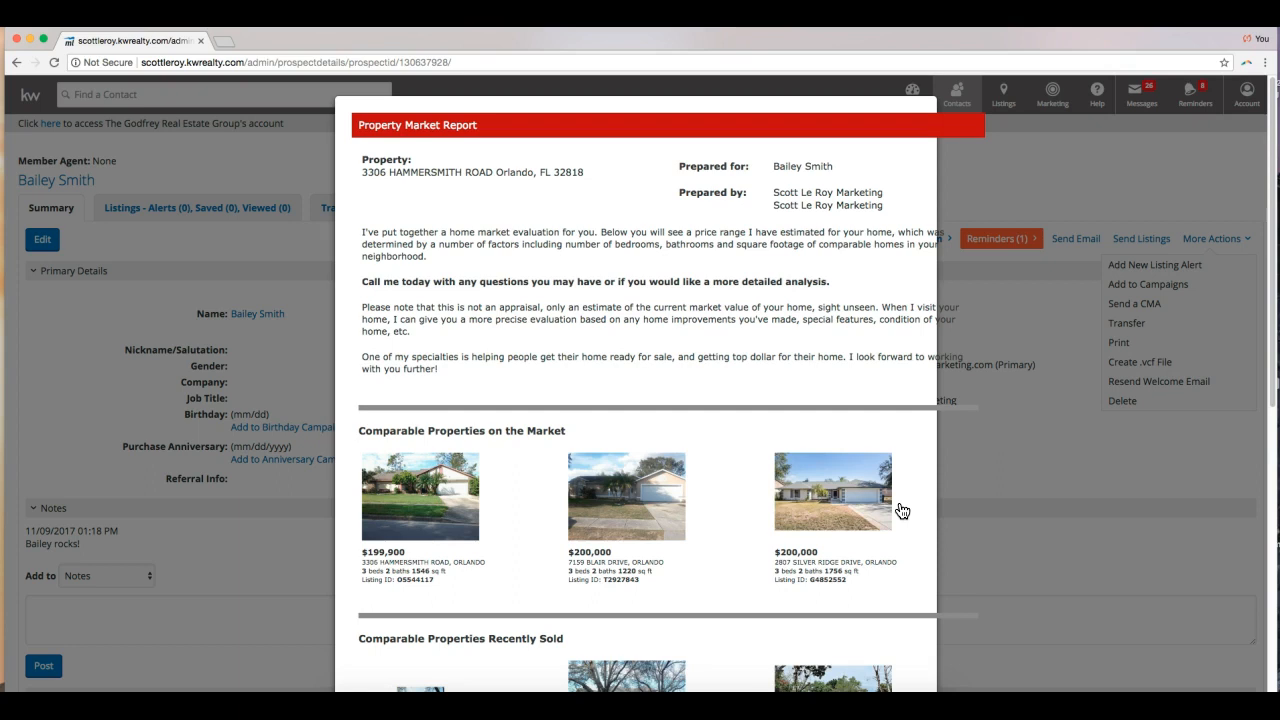
mouse_move(690, 145)
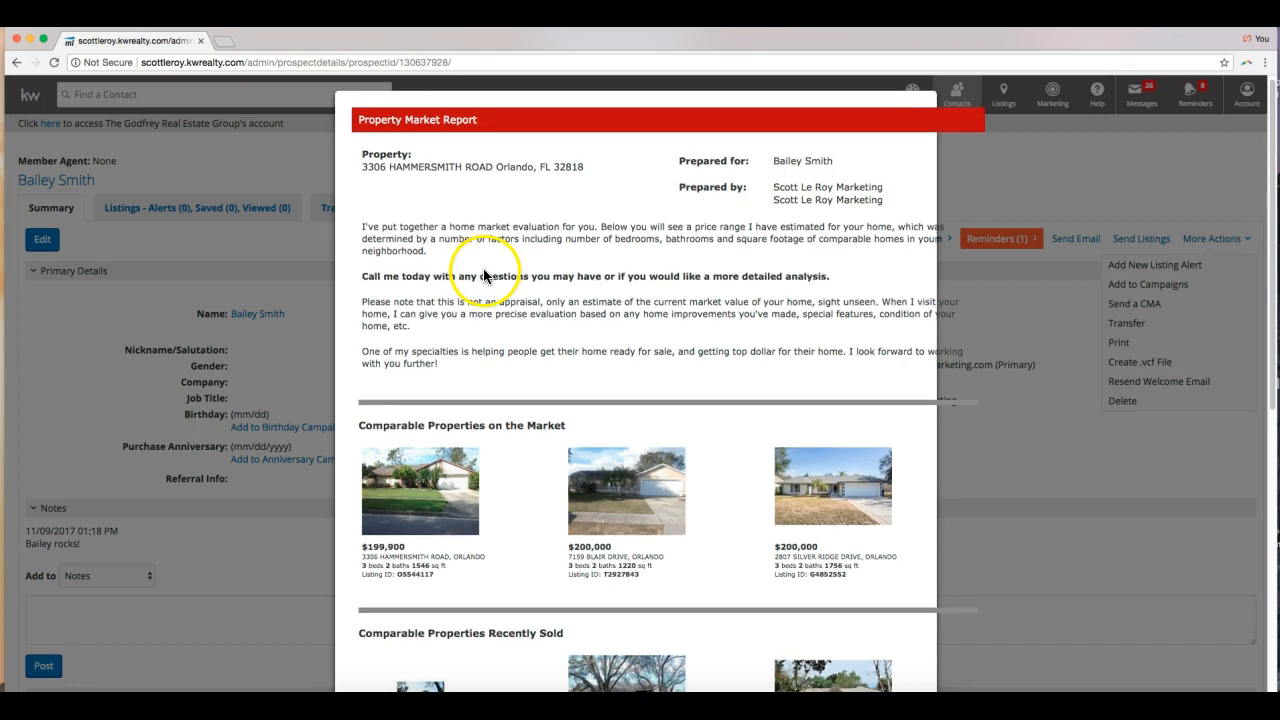
scroll("down", 3)
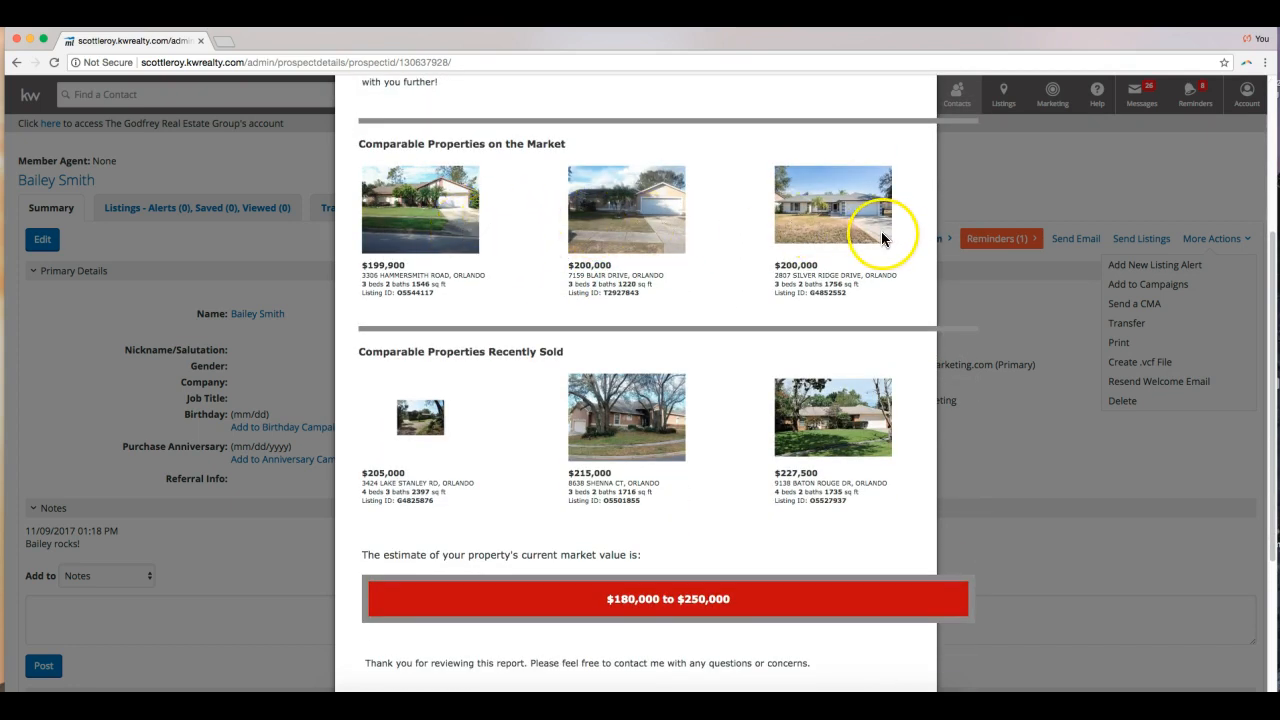
scroll("down", 3)
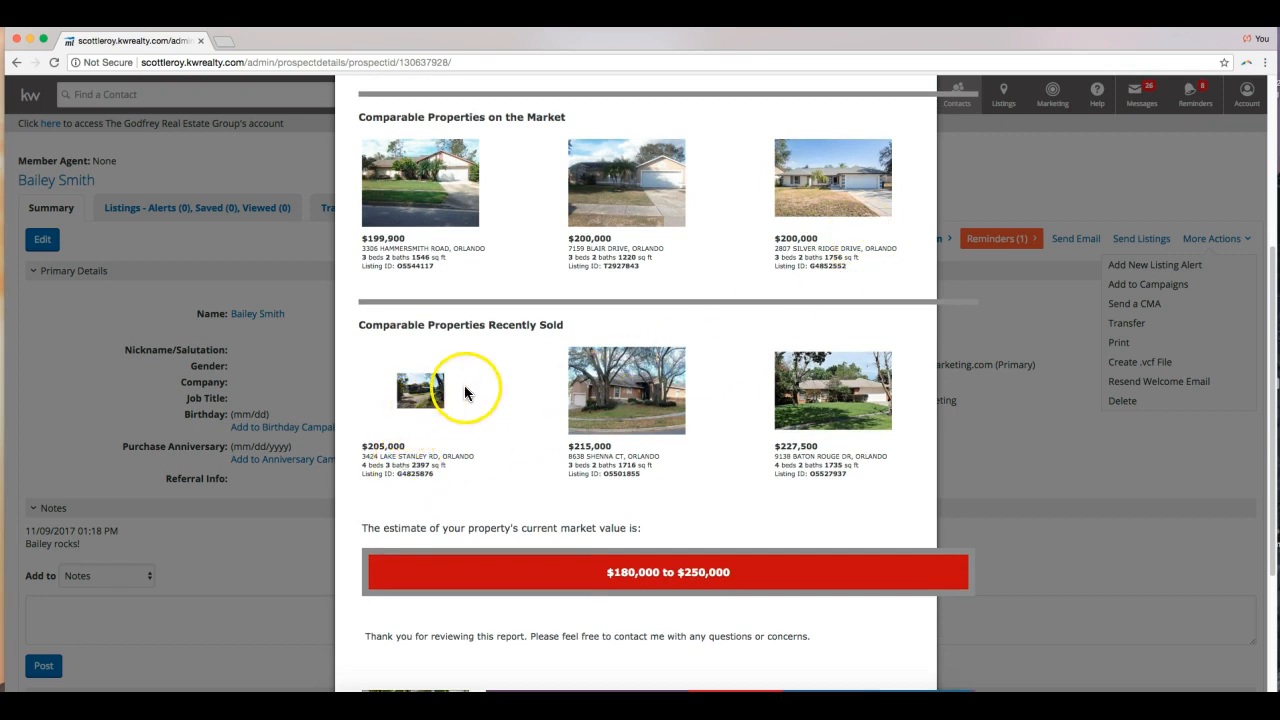
scroll("down", 3)
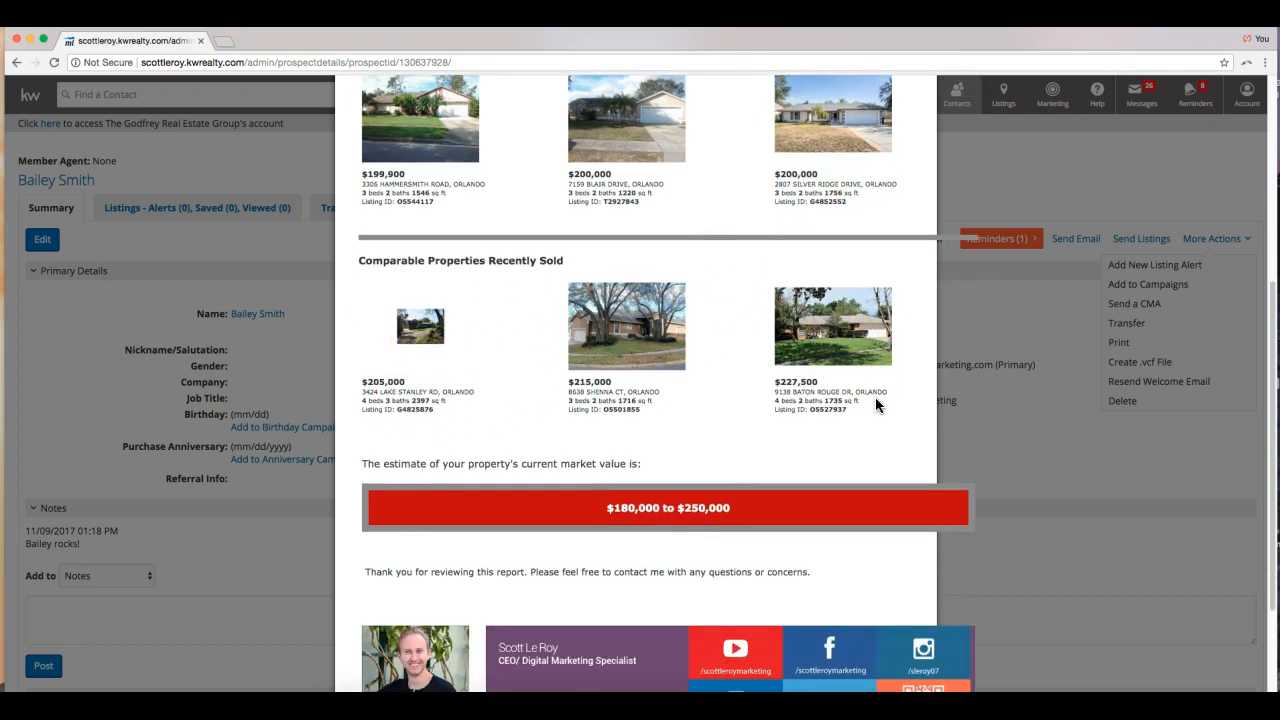
scroll("down", 3)
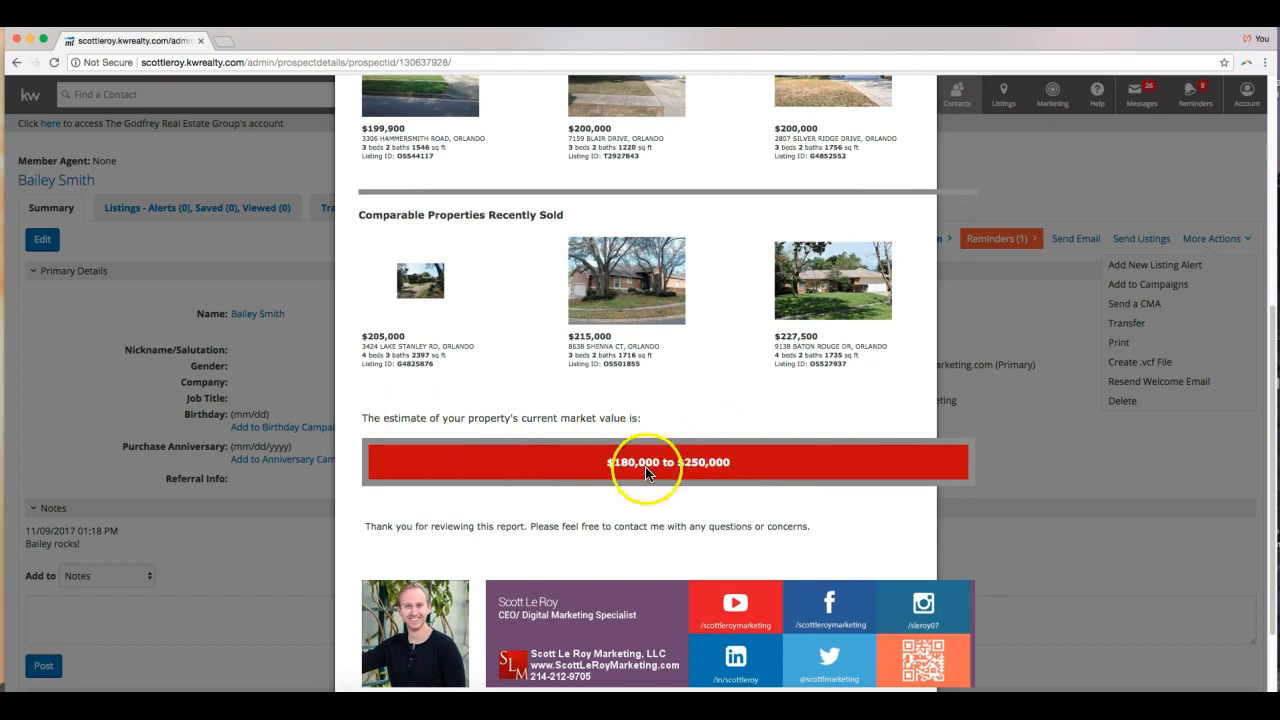
mouse_move(620, 255)
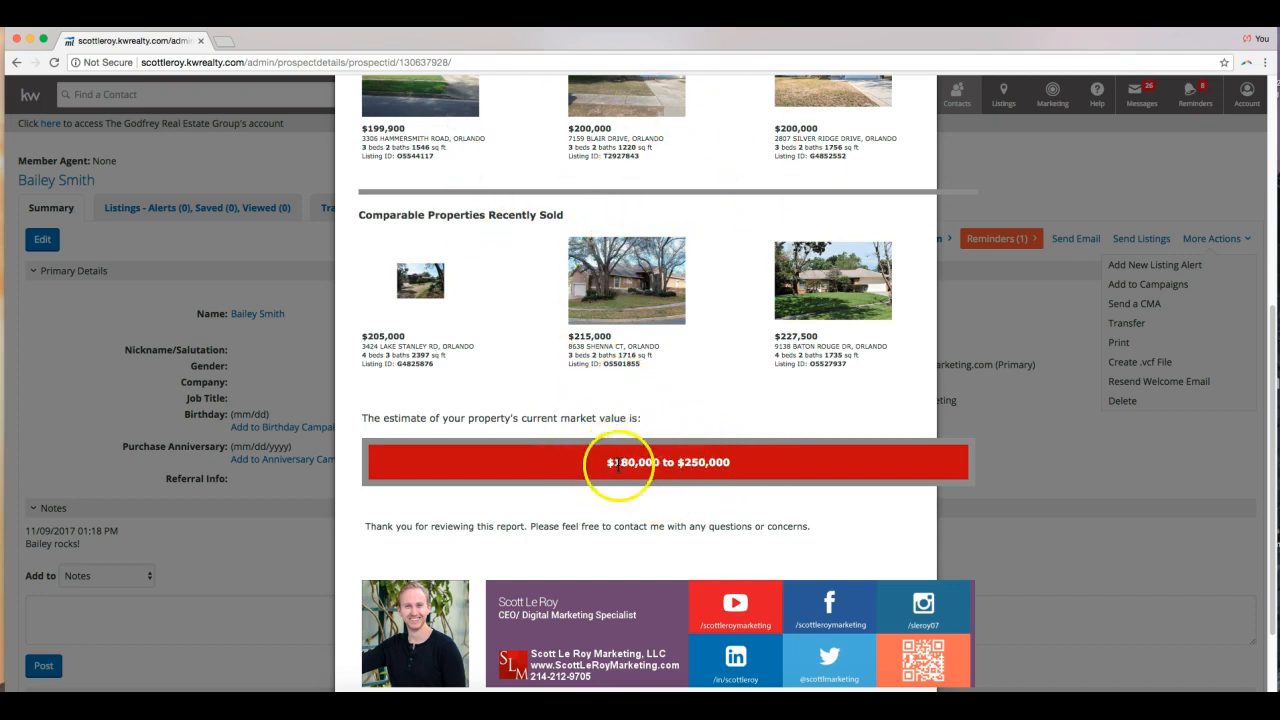
mouse_move(645, 405)
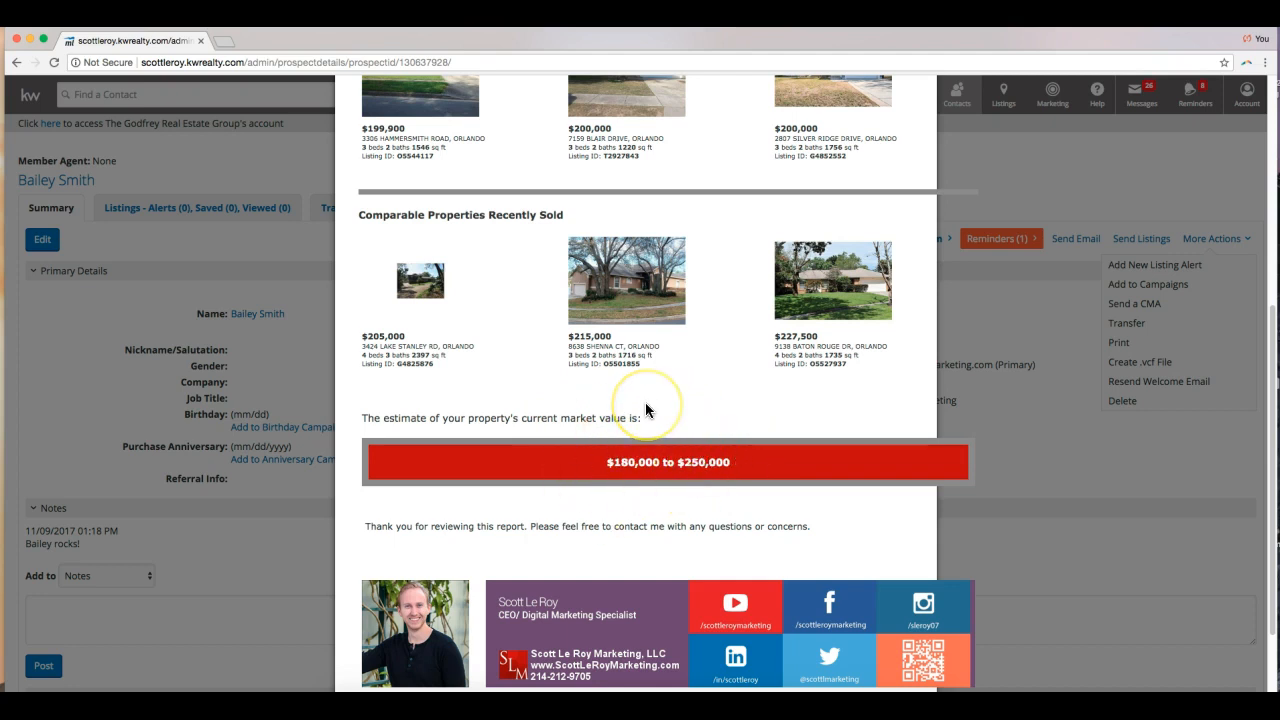
scroll("down", 3)
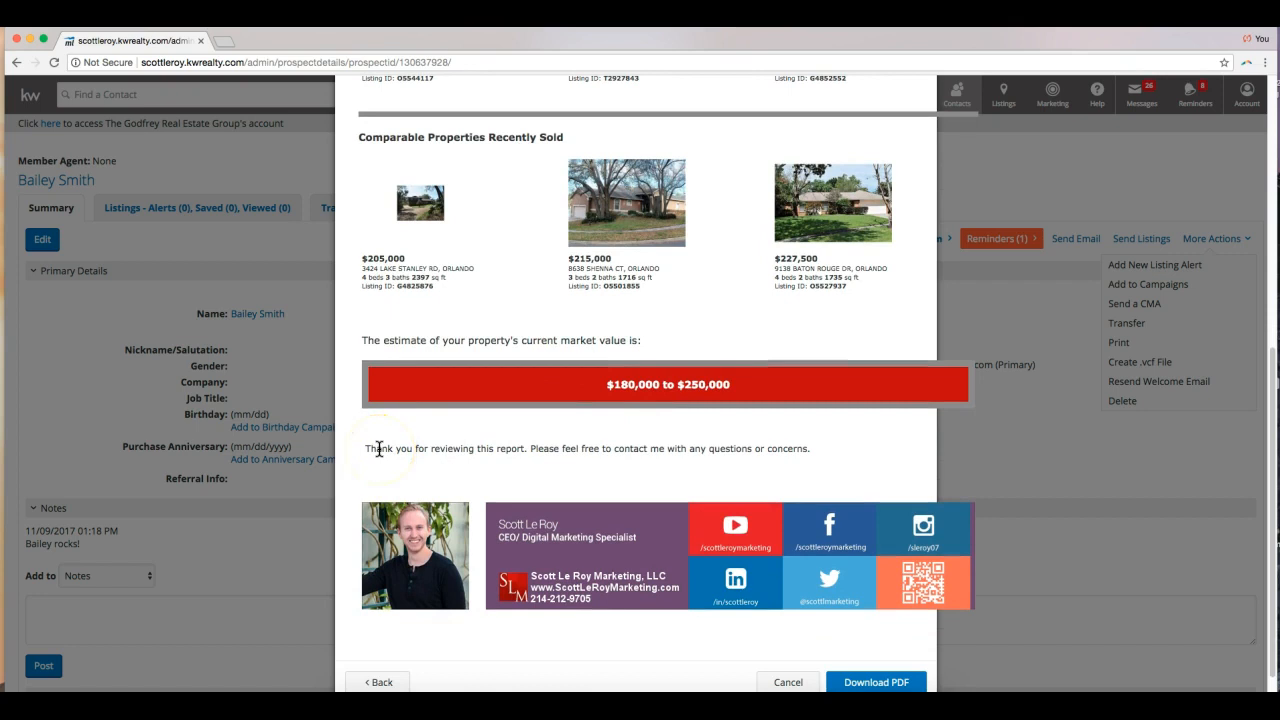
mouse_move(630, 448)
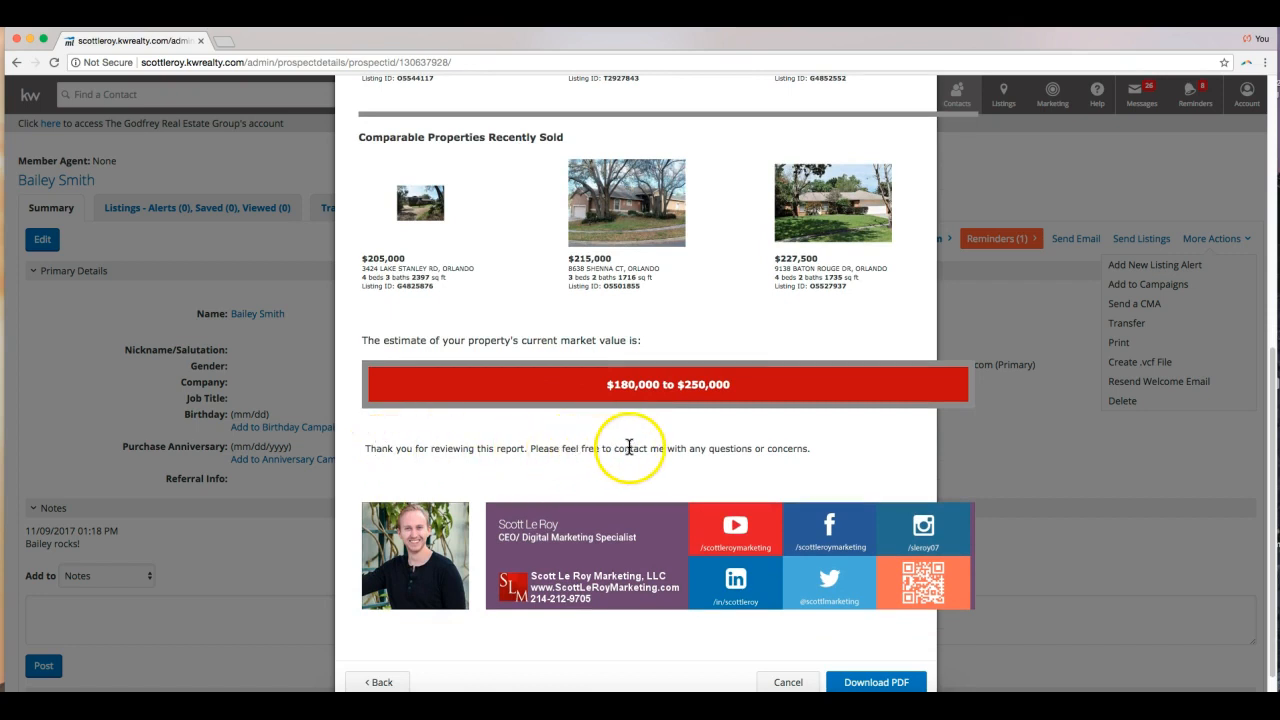
scroll("down", 3)
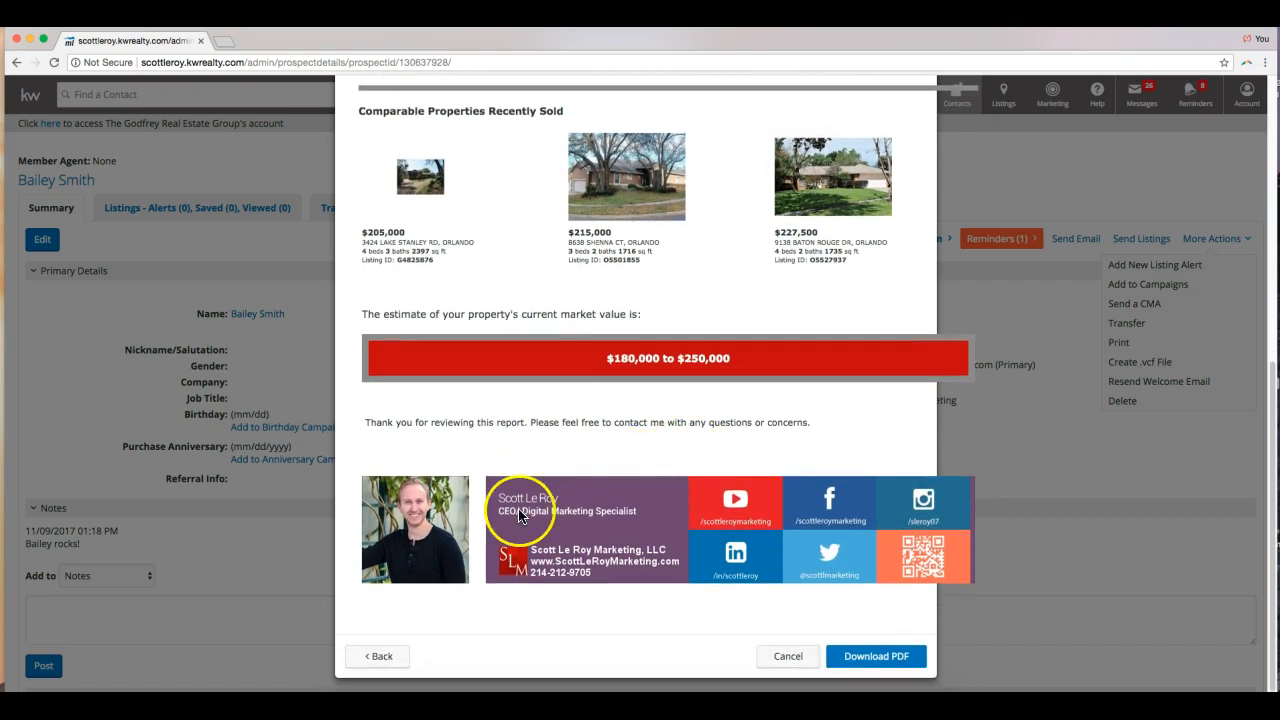
mouse_move(587, 424)
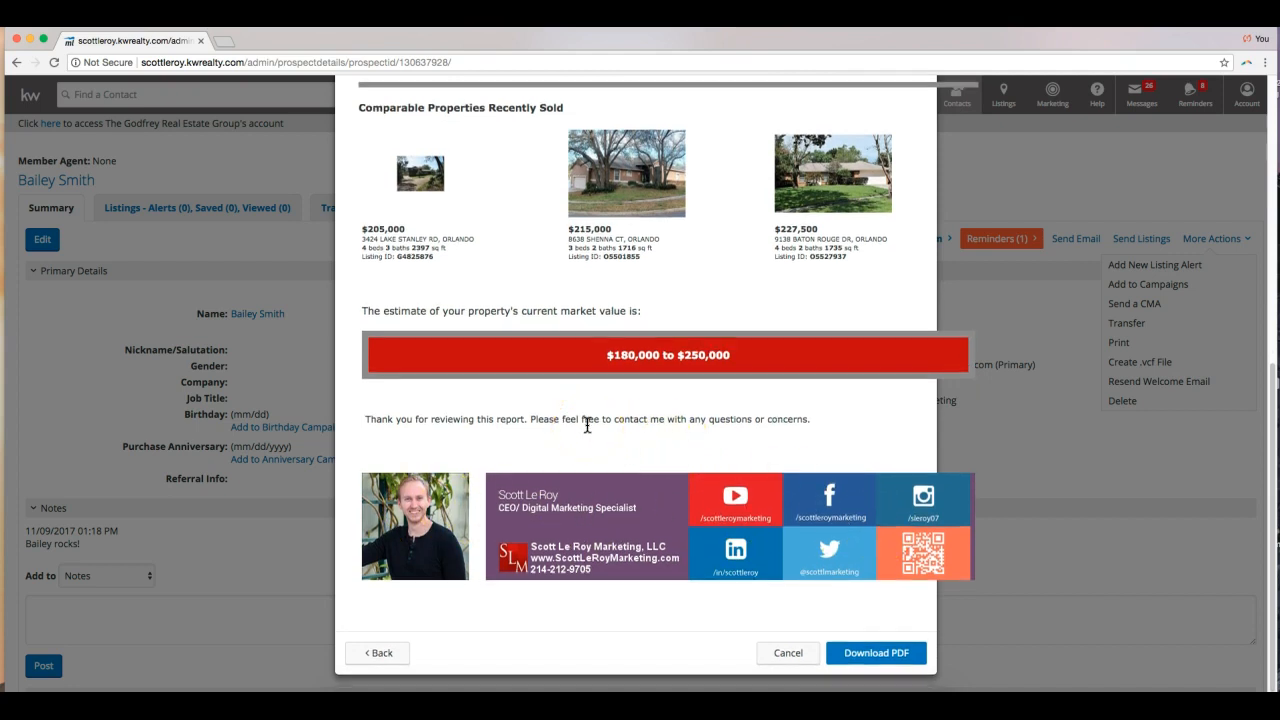
left_click(876, 652)
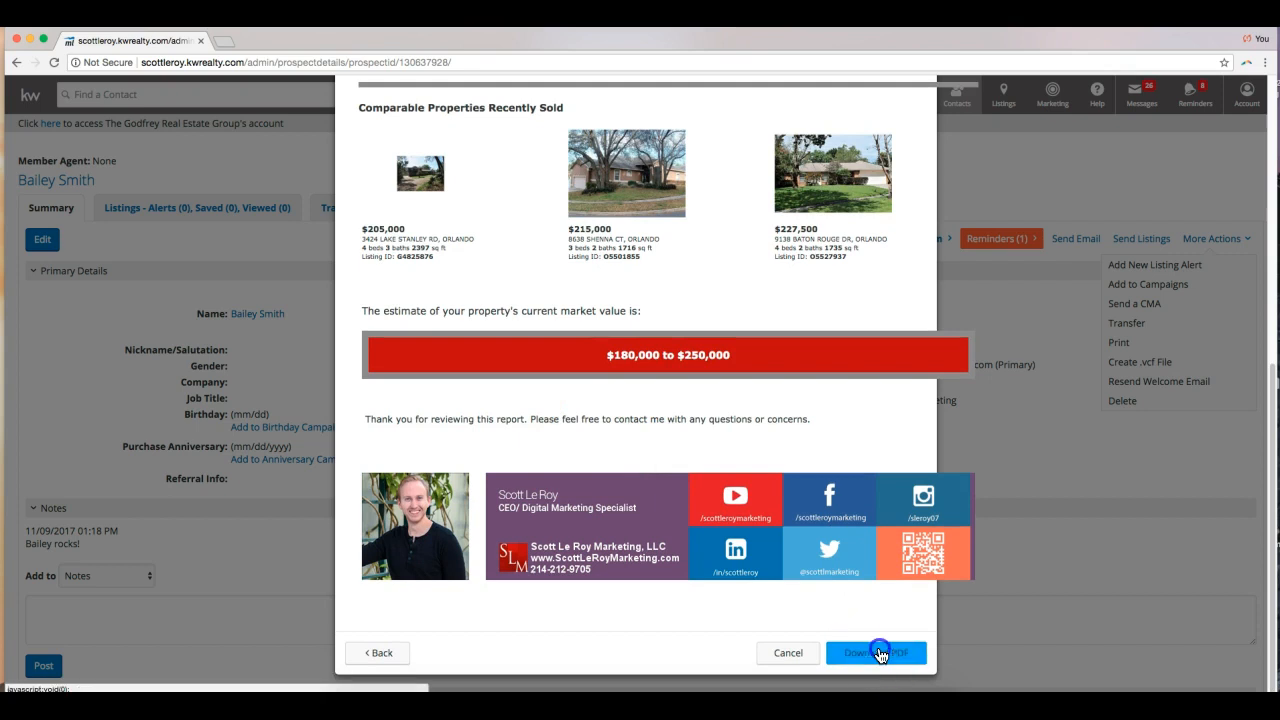
Save the CMA PDF to Downloads and open it from Chrome's download bar
left_click(876, 652)
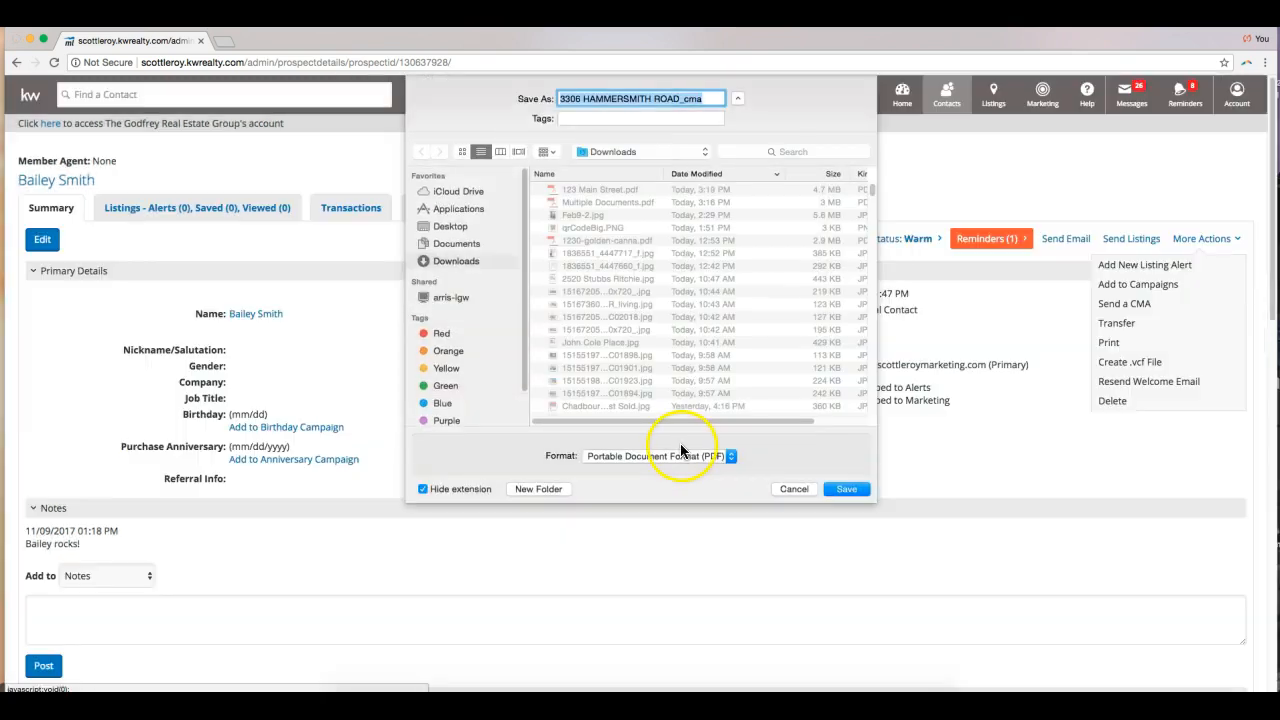
left_click(846, 489)
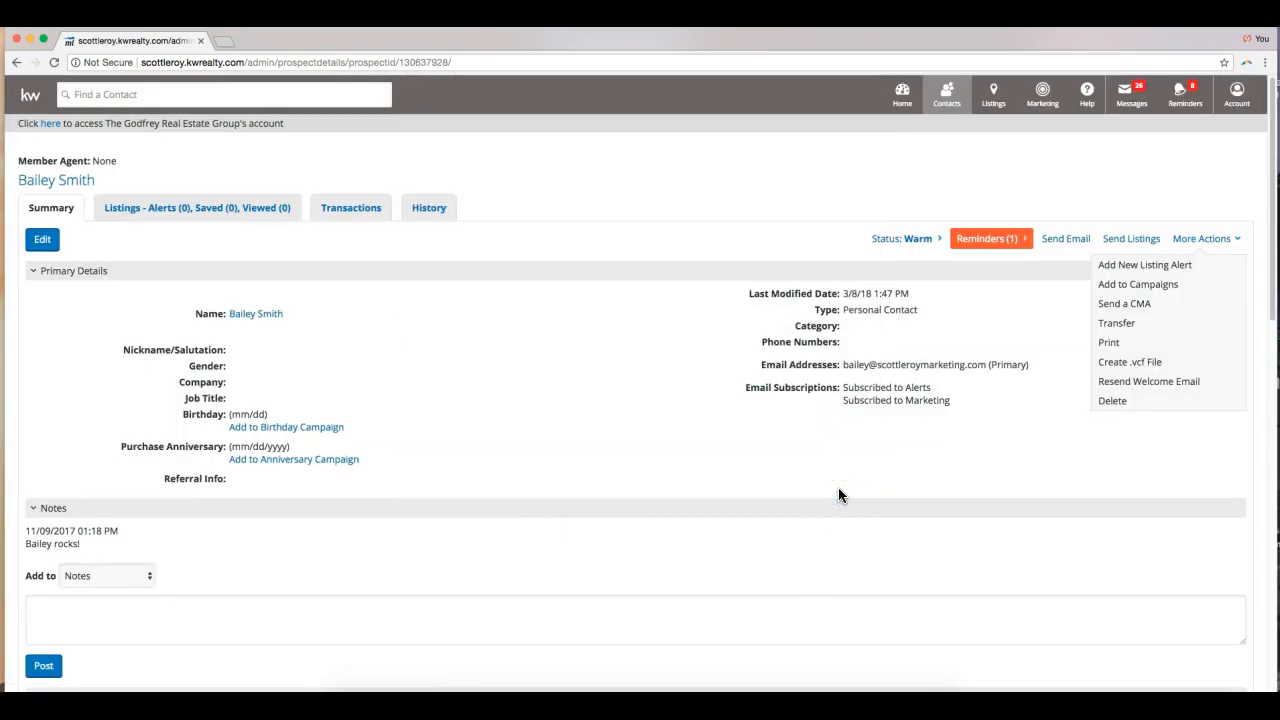
left_click(1124, 303)
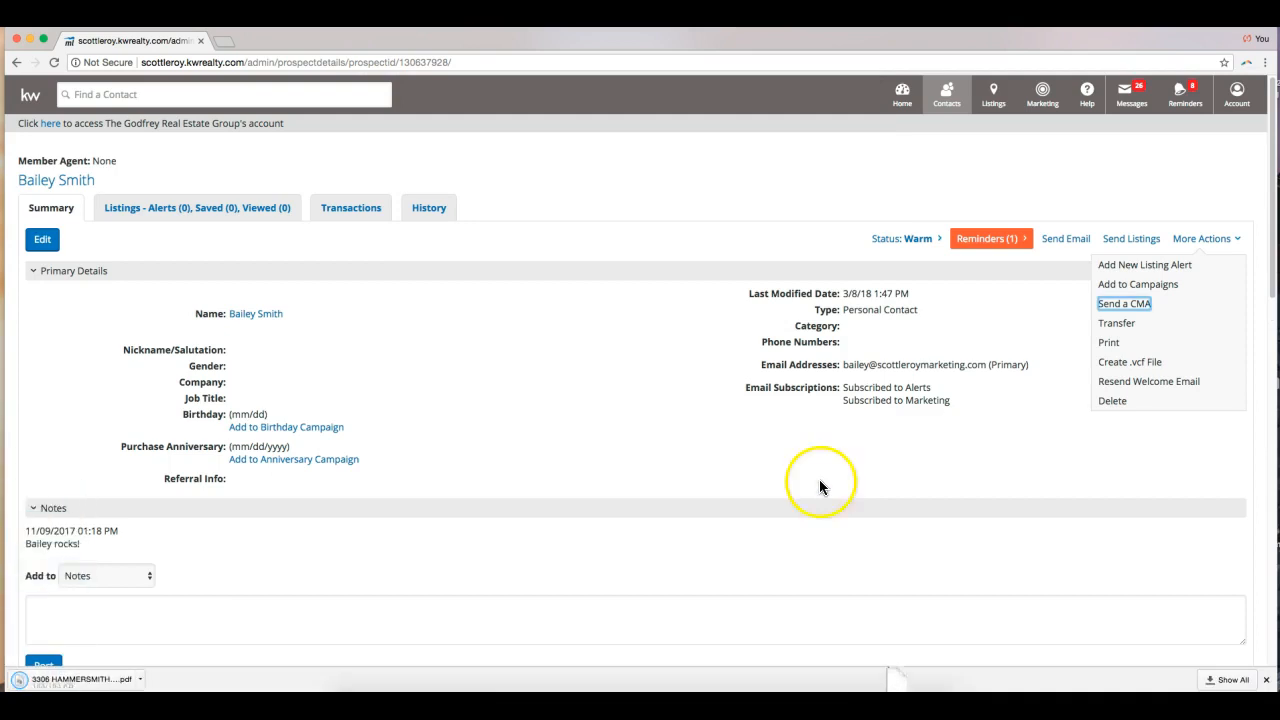
left_click(1124, 303)
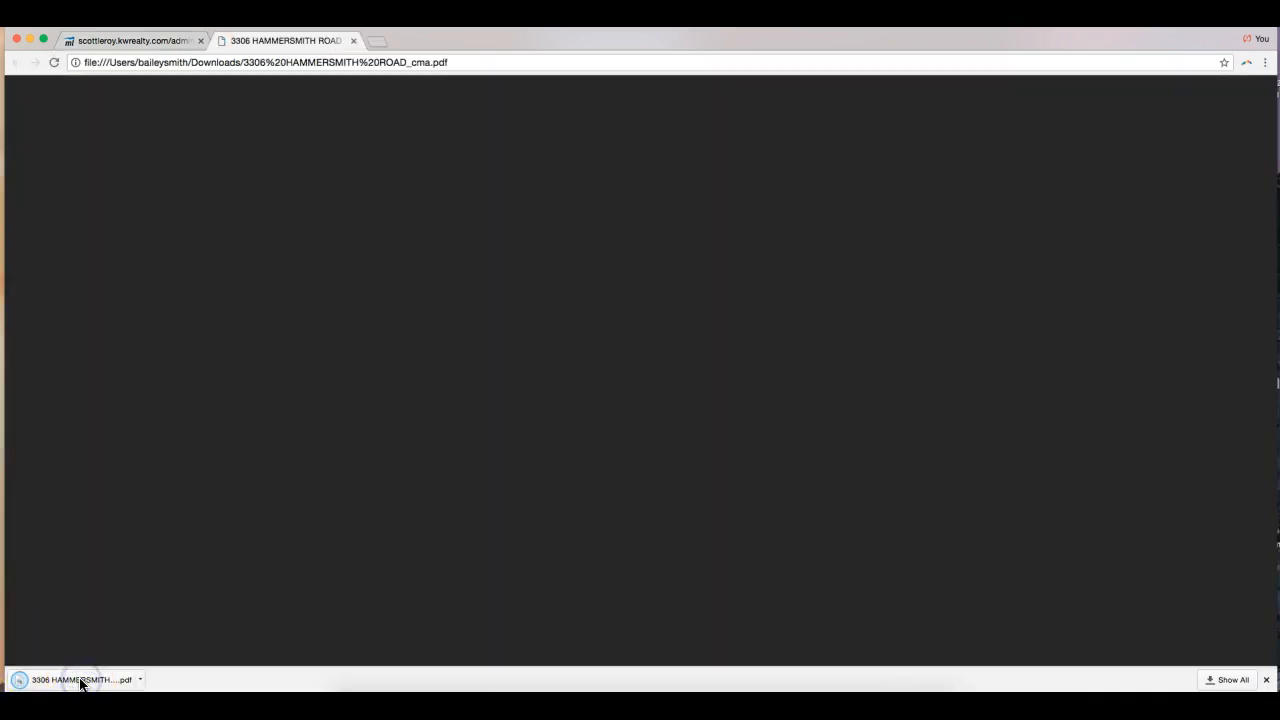
Scroll through the downloaded Hammersmith Road report PDF in Chrome's viewer
left_click(80, 679)
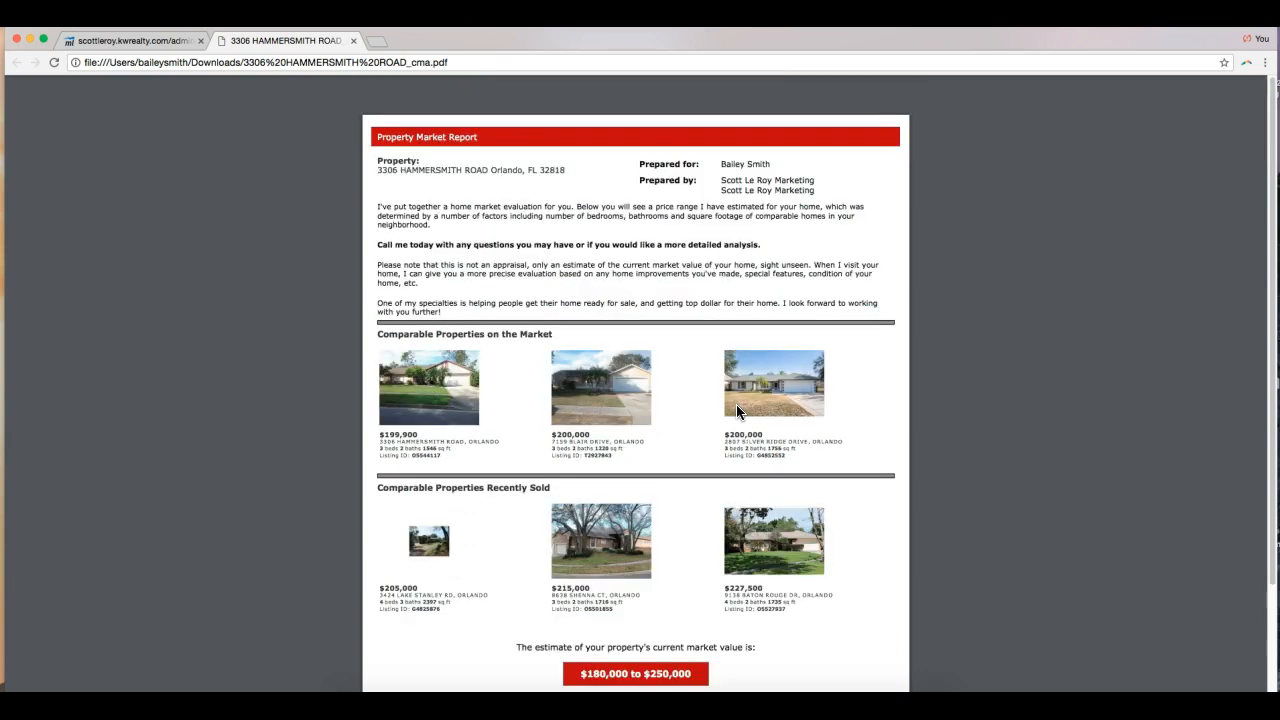
scroll("down", 3)
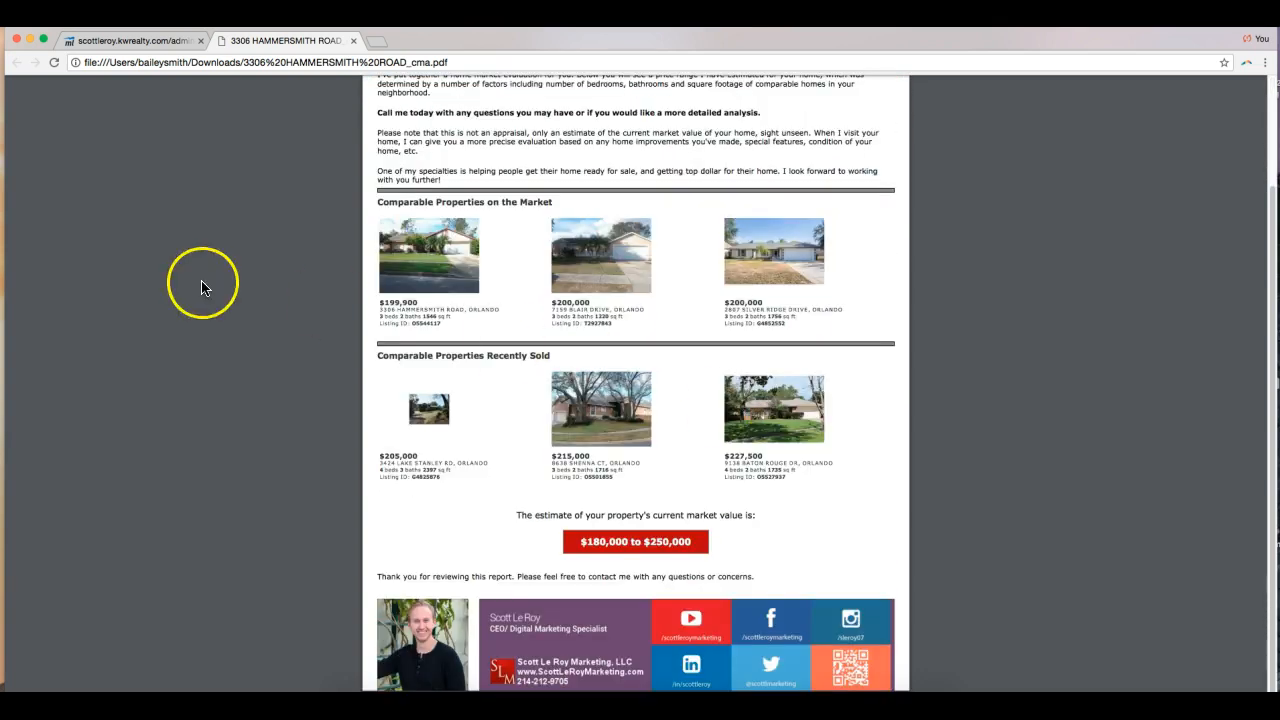
scroll("up", 3)
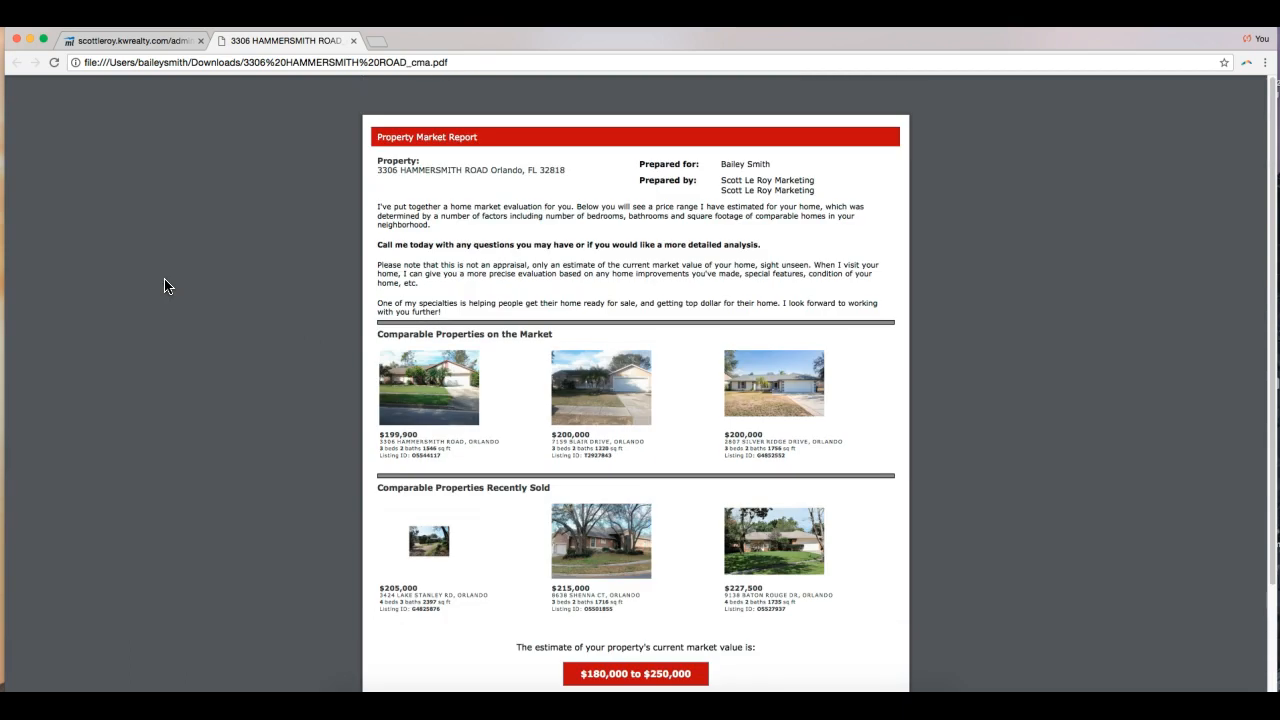